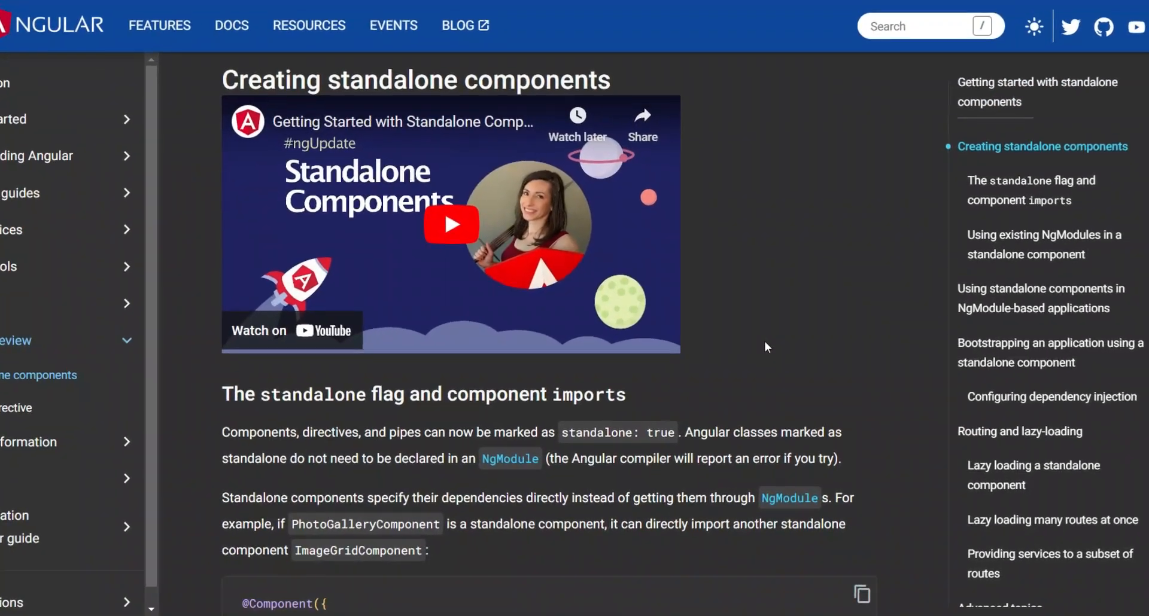
Step: Review app.module.ts, show the Explorer file tree, and open the integrated terminal
scroll("down", 3)
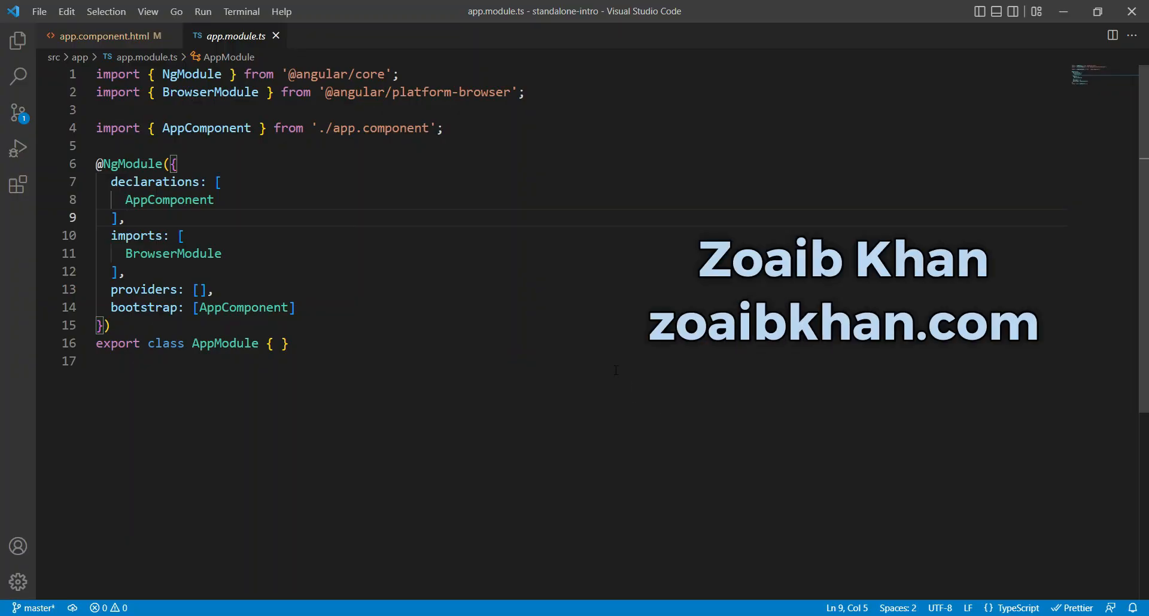
left_click(126, 218)
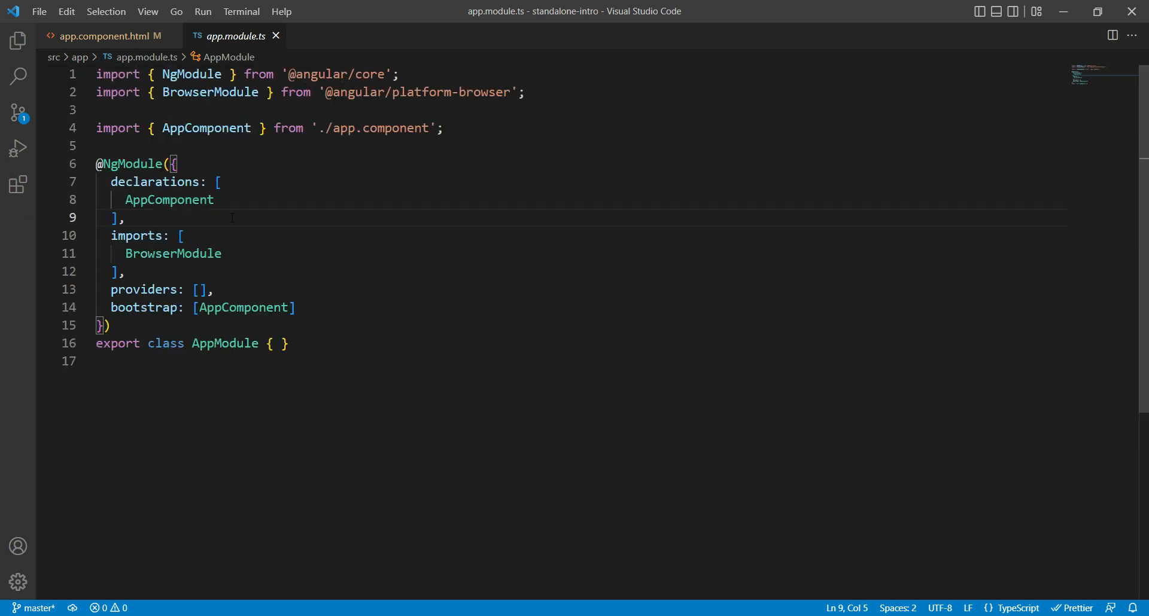
mouse_move(131, 163)
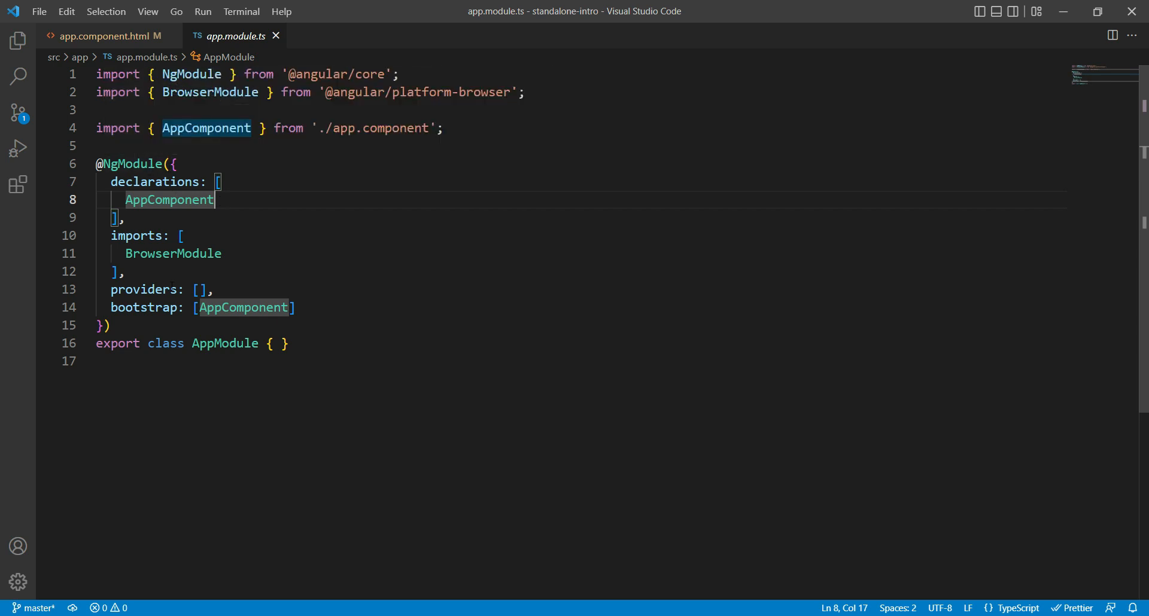
left_click(127, 271)
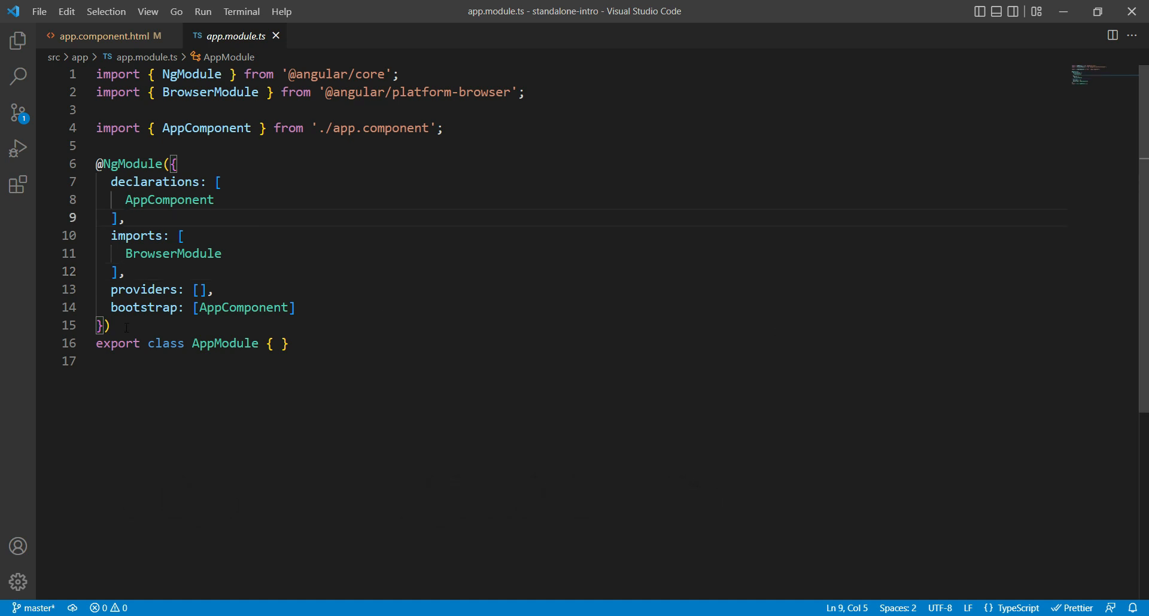
left_click(17, 42)
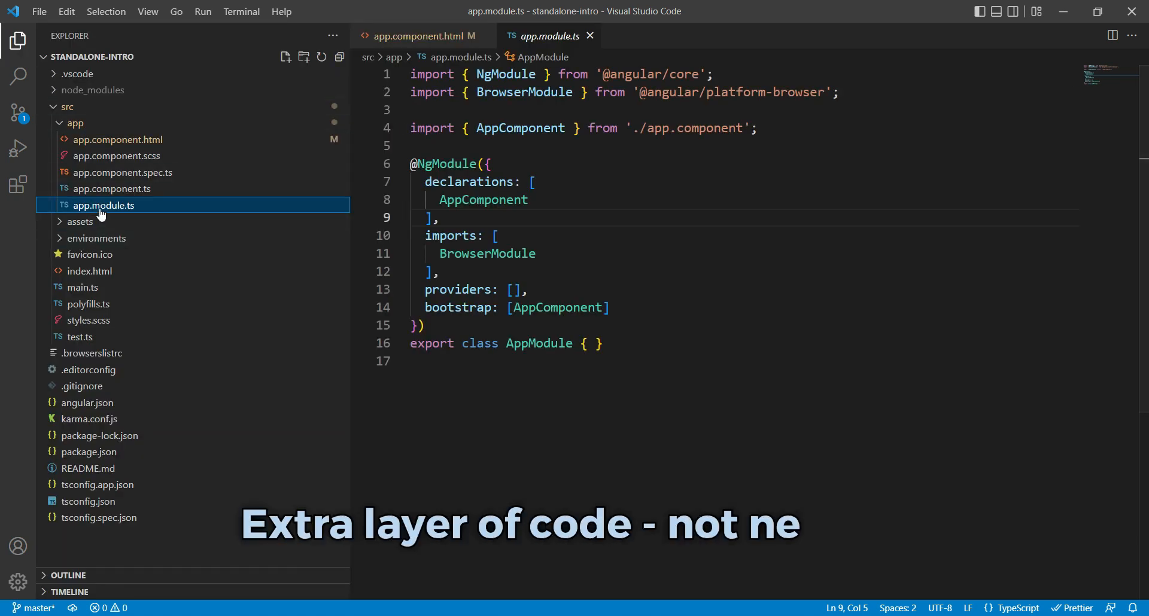
mouse_move(104, 205)
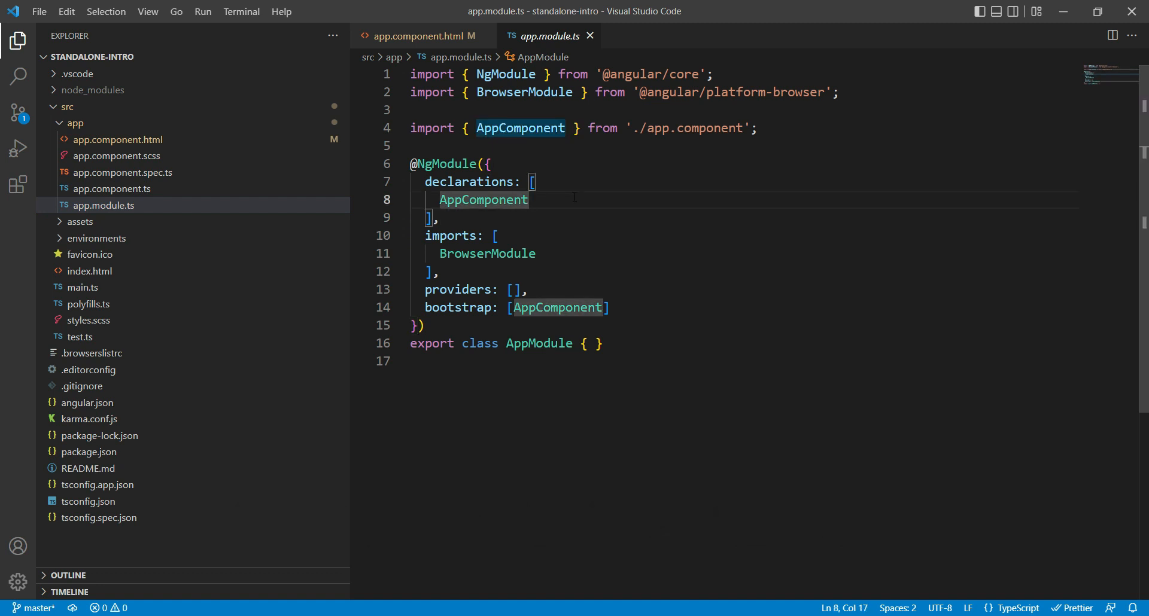
left_click(517, 199)
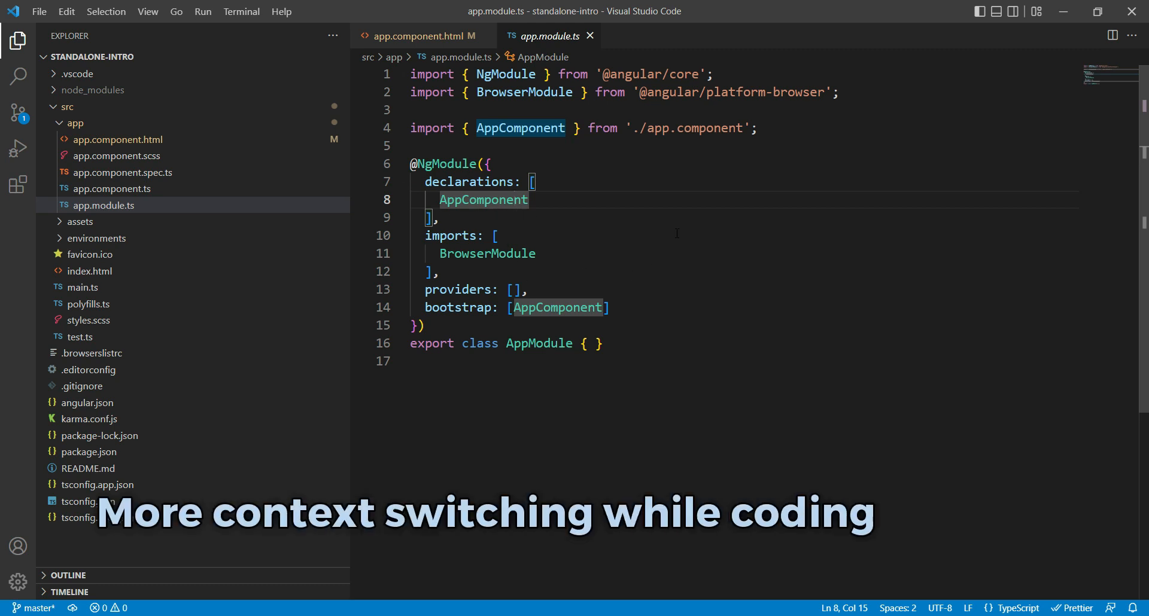
mouse_move(131, 142)
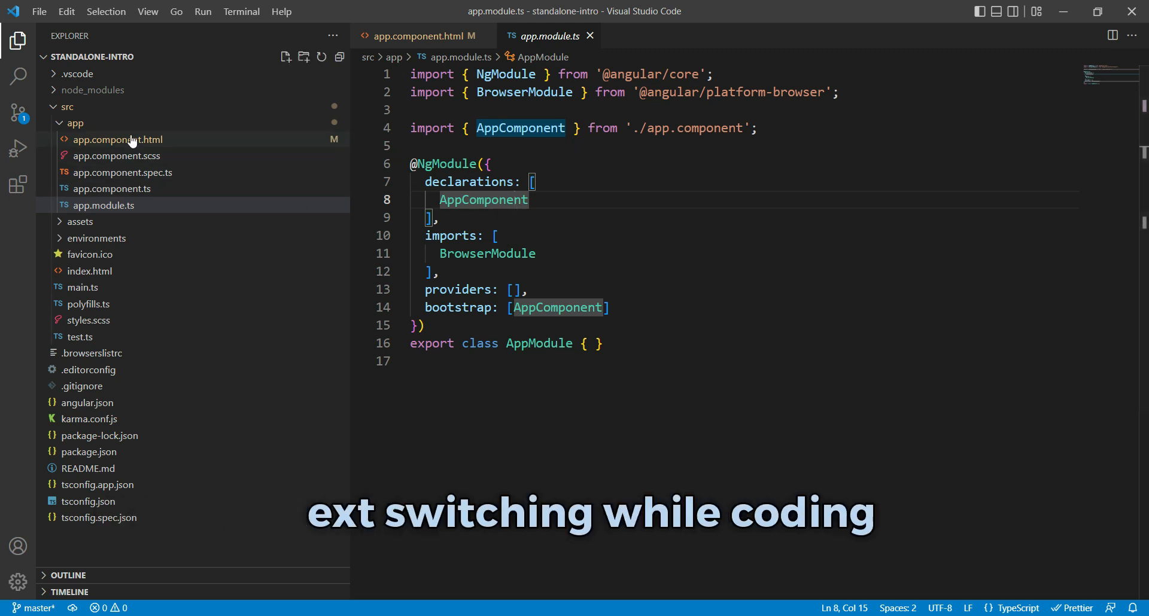
mouse_move(118, 139)
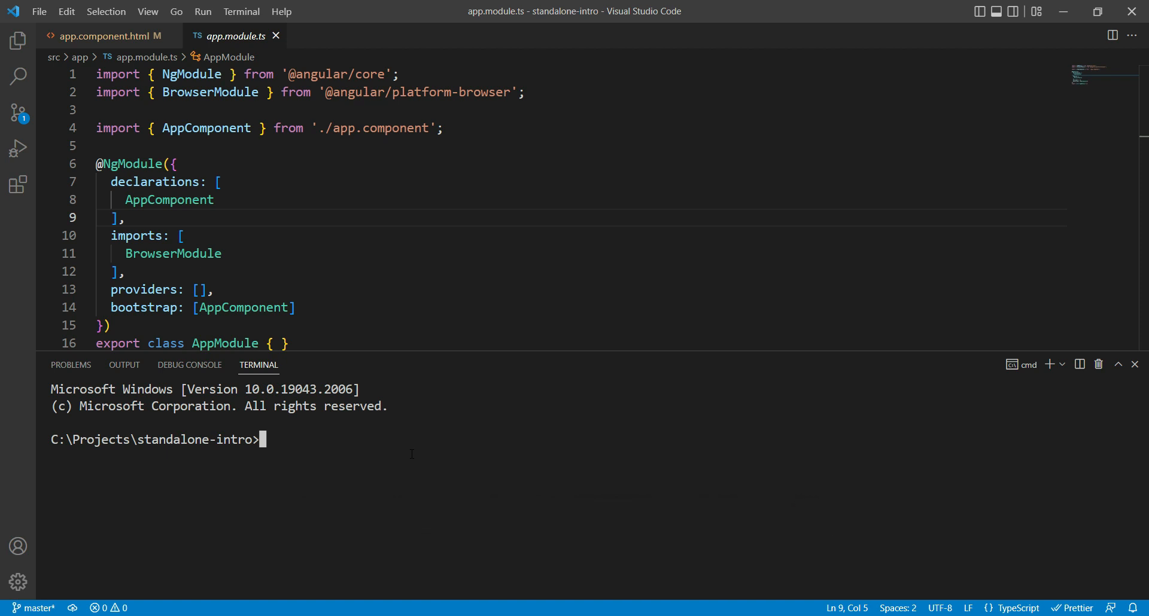
Step: Run 'ng g component components/items-list --standalone=true' to generate the component files
type("ng g component")
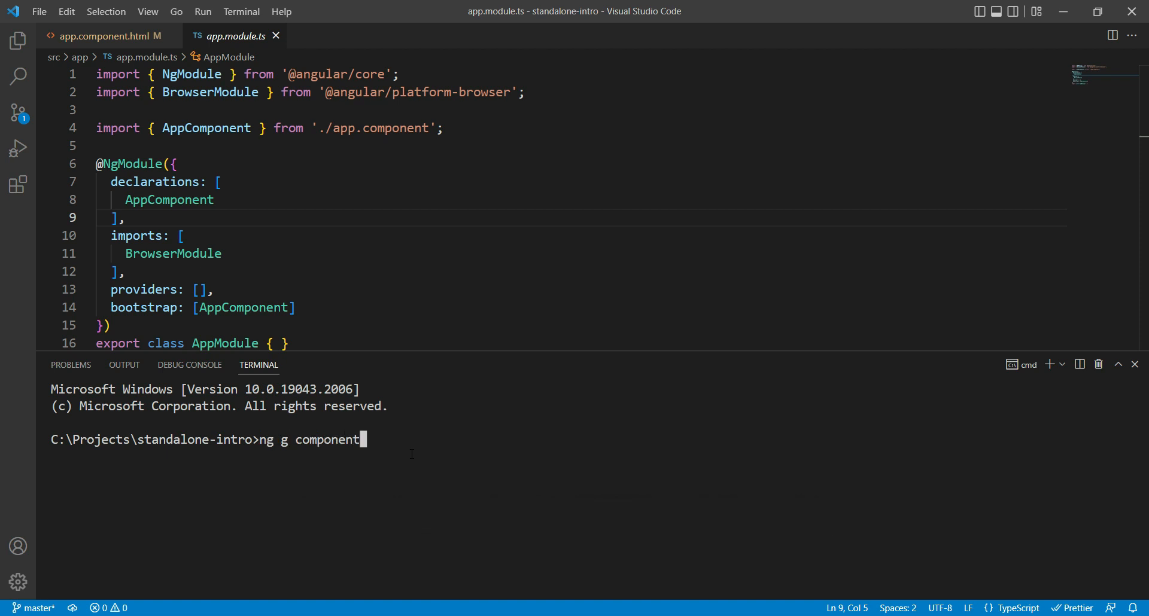
type("components")
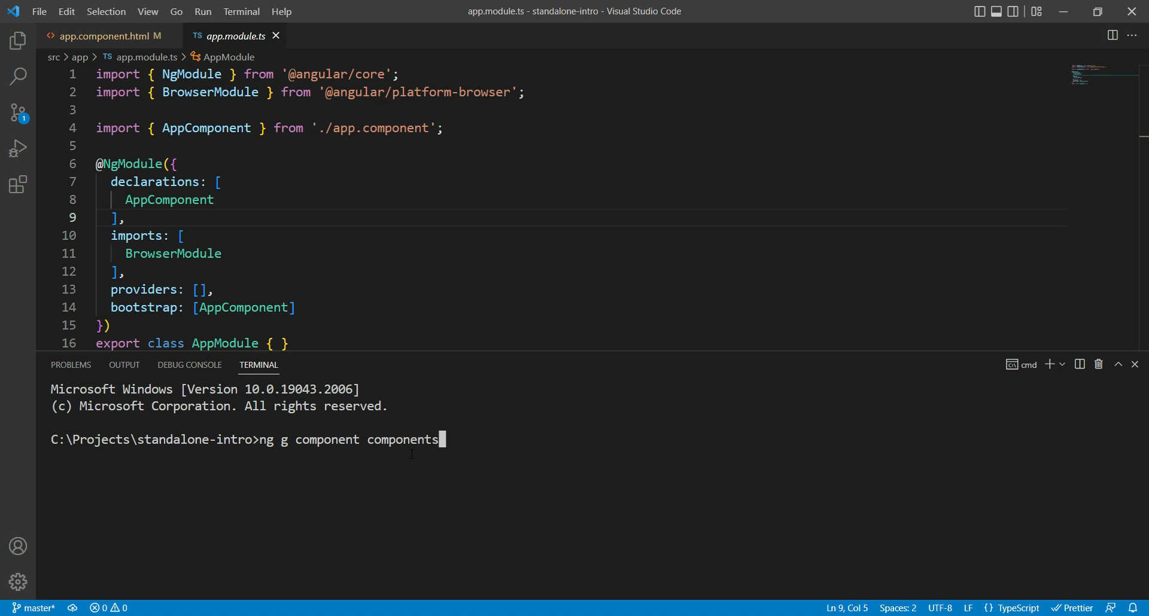
type("/")
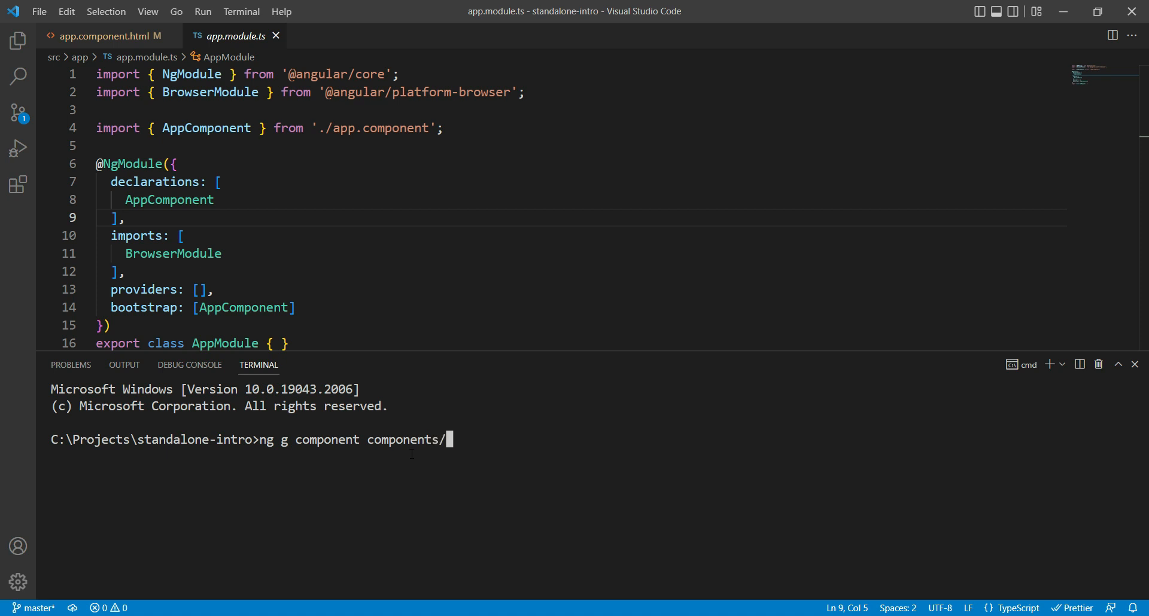
type("items-list --standali")
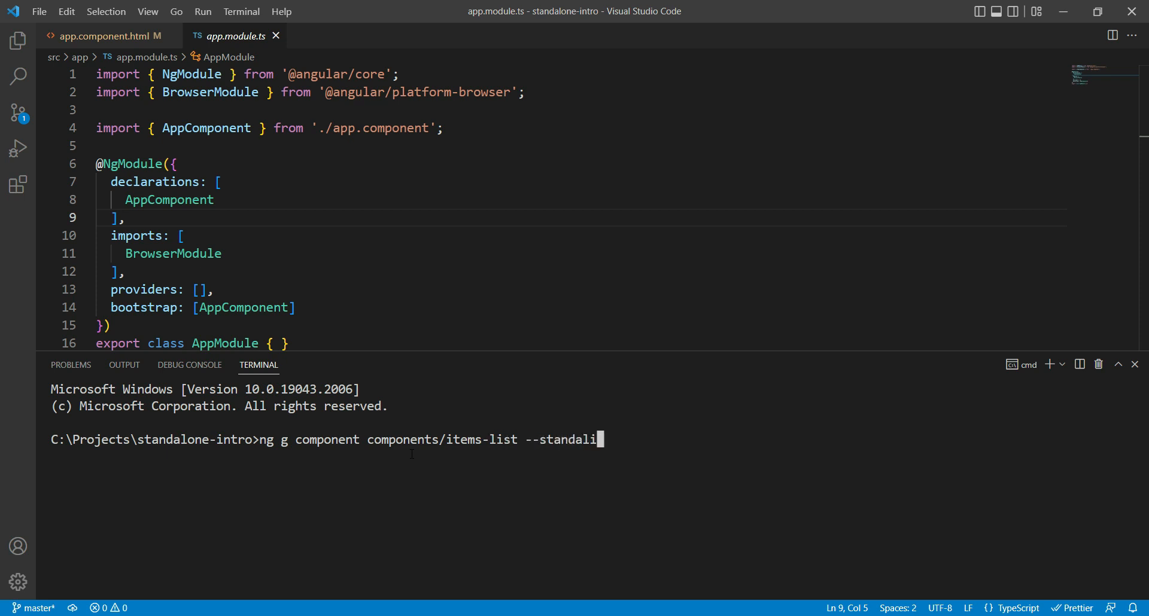
key("Return")
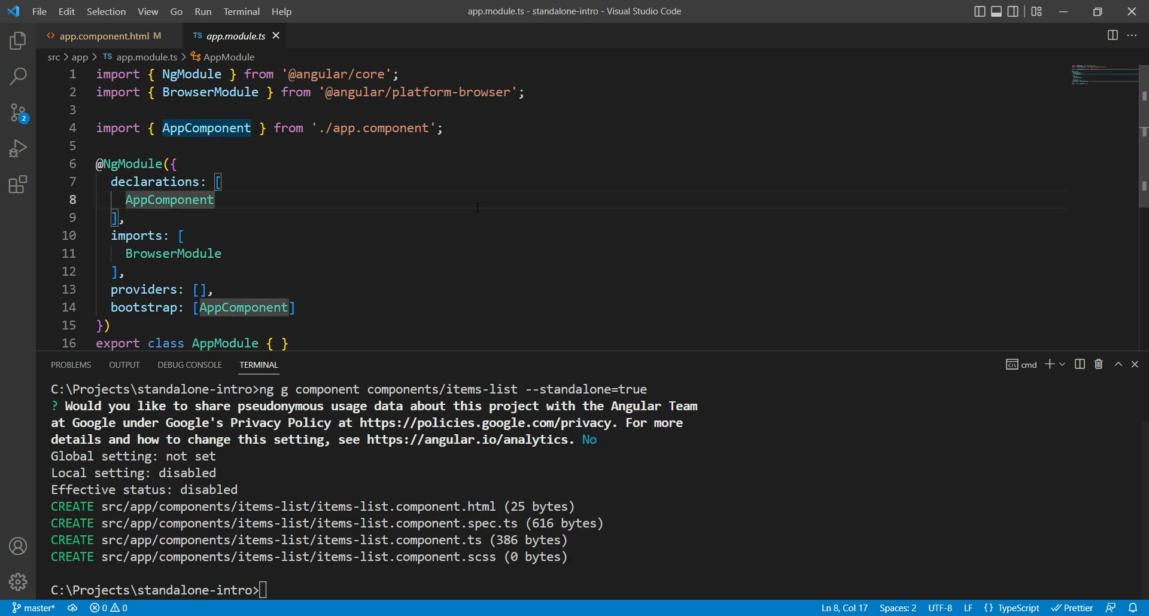
left_click(182, 235)
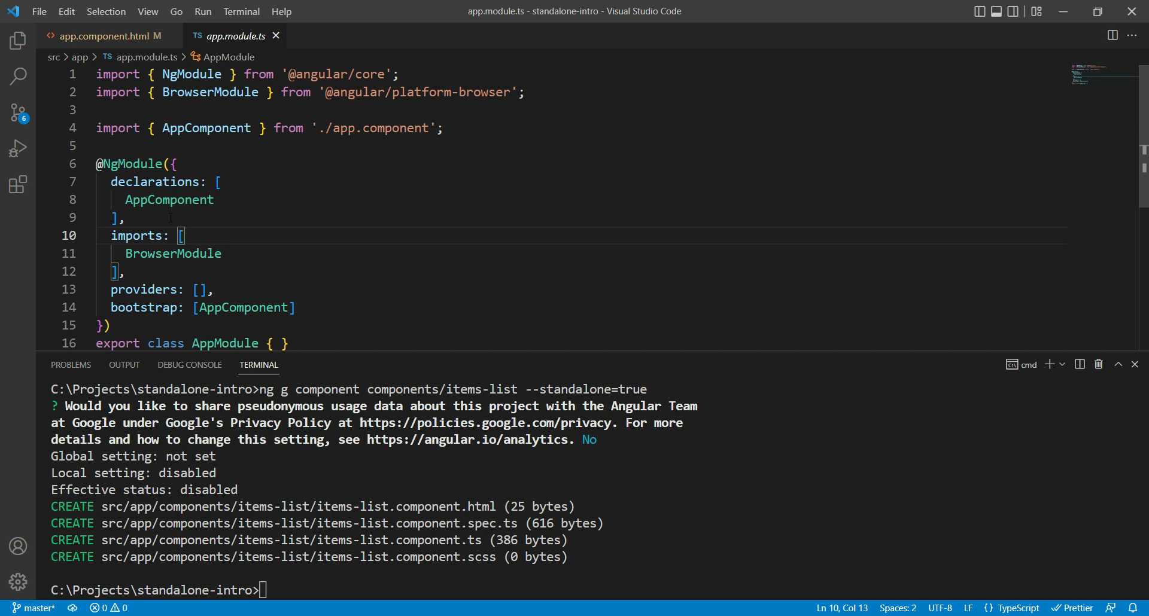
type("items")
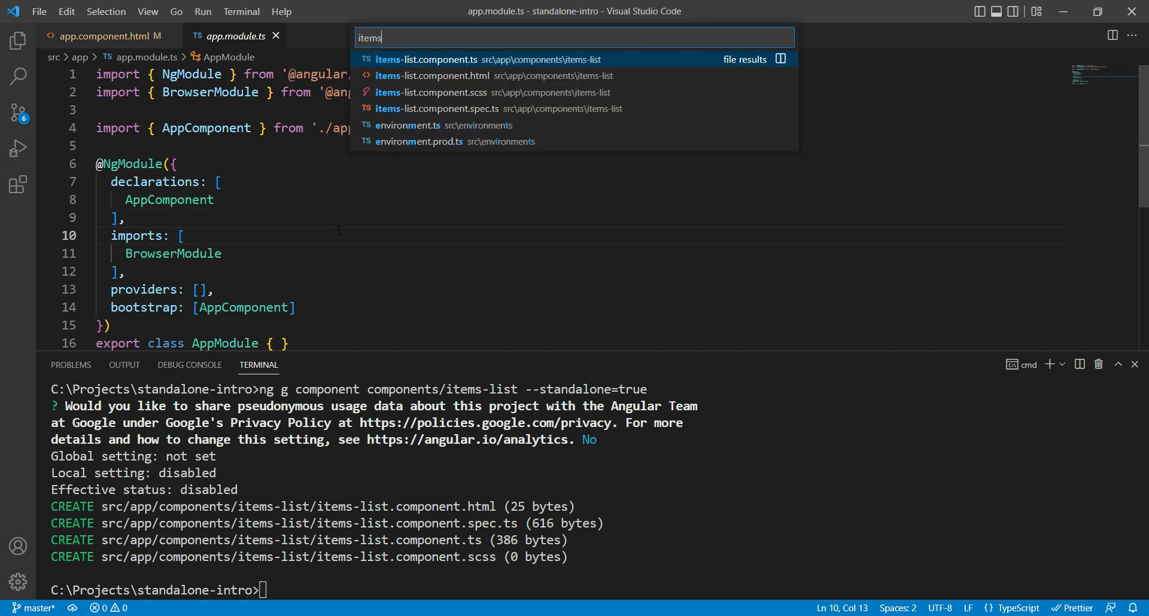
Step: Open items-list.component.ts and reveal the components folder in the Explorer
left_click(427, 60)
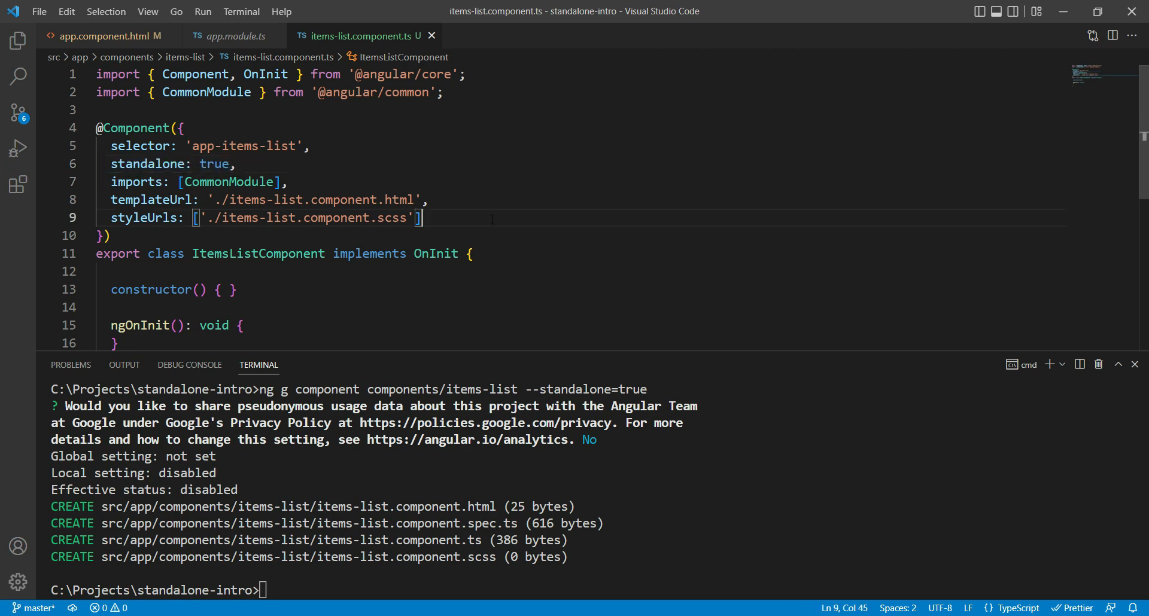
left_click(17, 41)
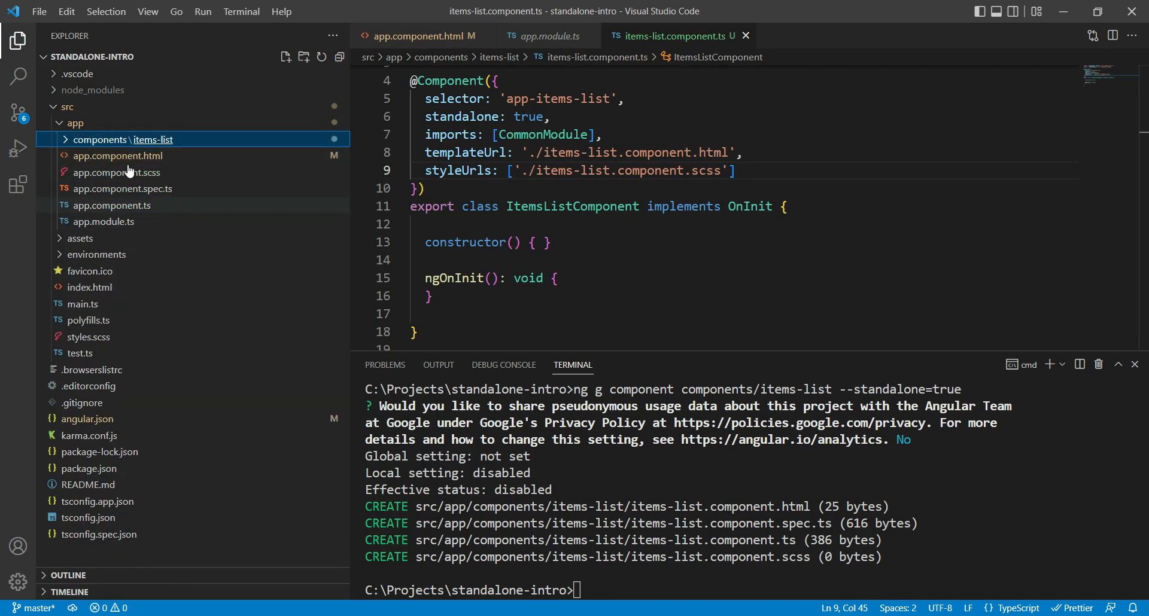
Step: Use bootstrapApplication(AppComponent) in main.ts, delete app.module.ts, and save AppComponent as standalone
left_click(82, 304)
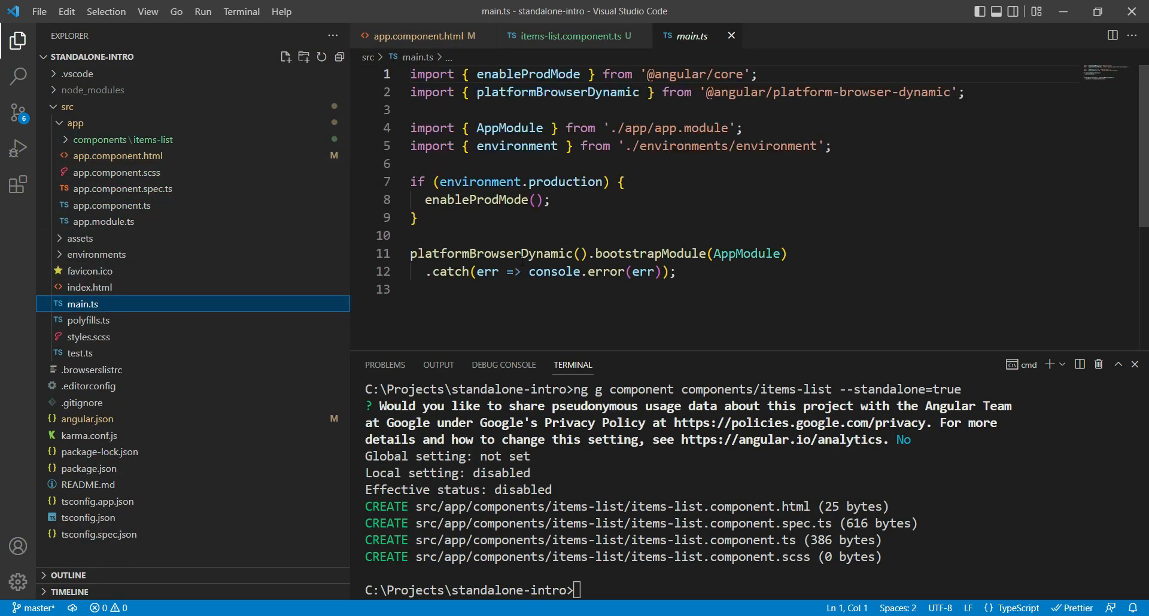
left_click(676, 271)
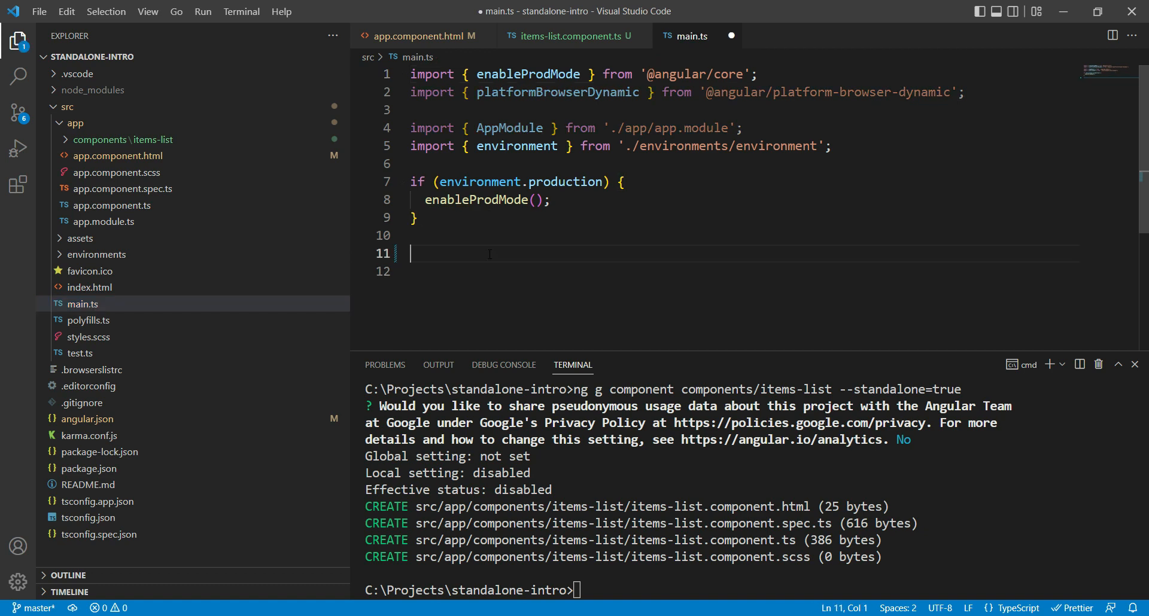
type("bootstrapApplication()")
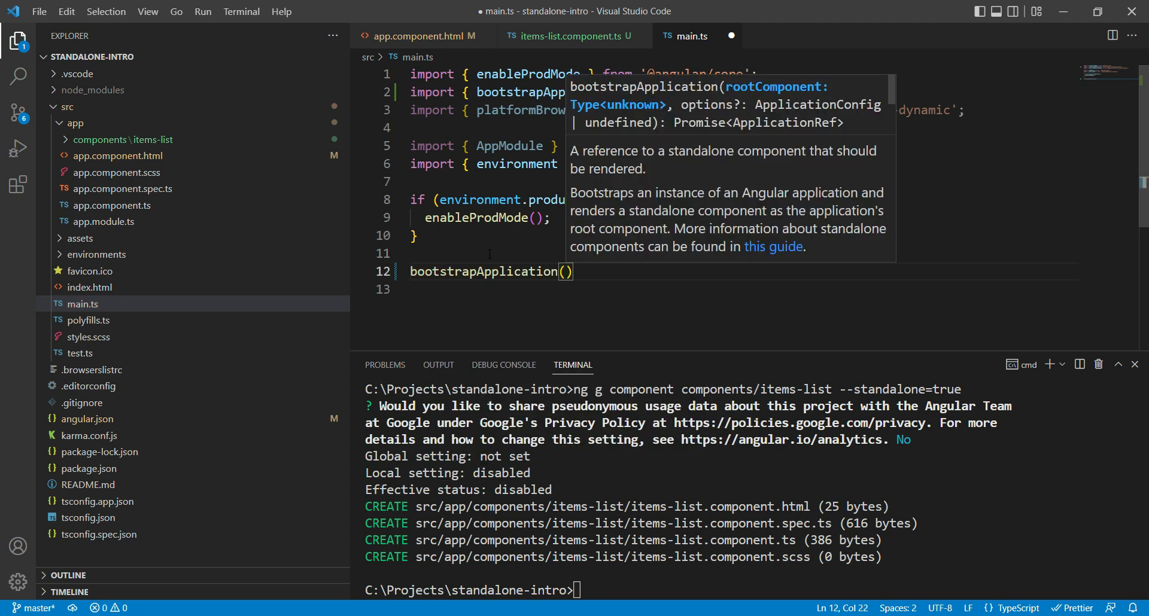
type("AppComponent")
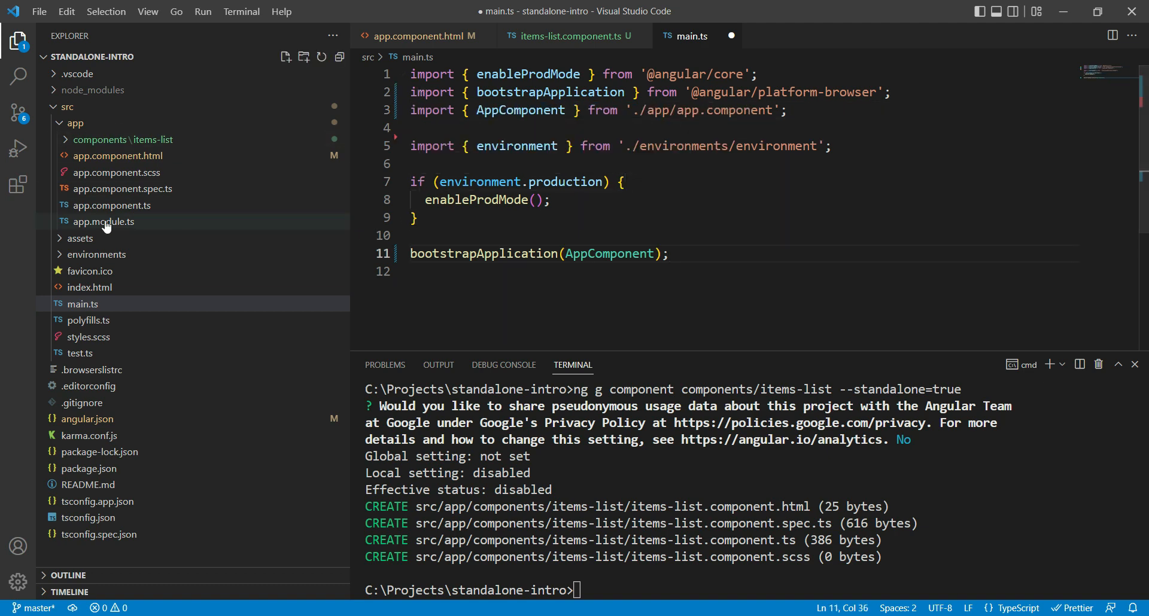
left_click(103, 222)
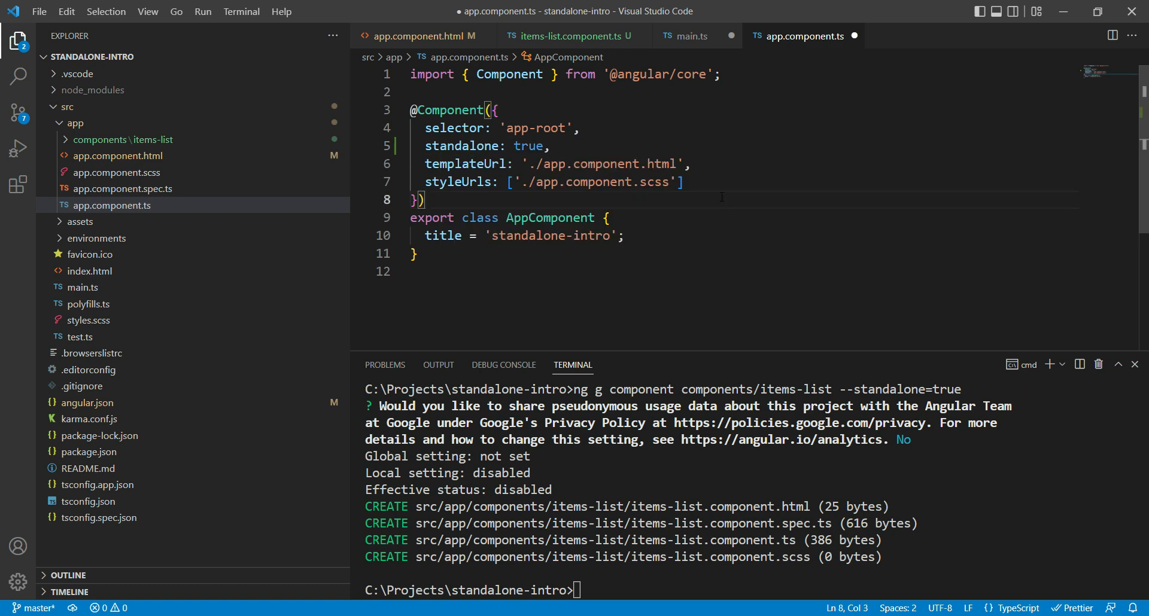
key("ctrl+s")
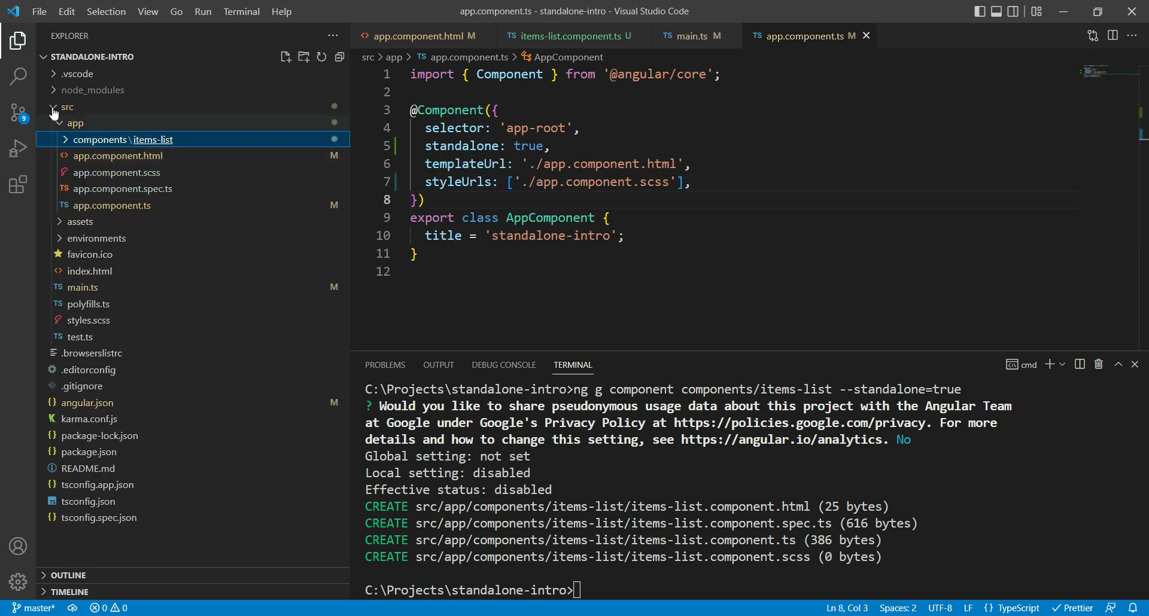
left_click(549, 236)
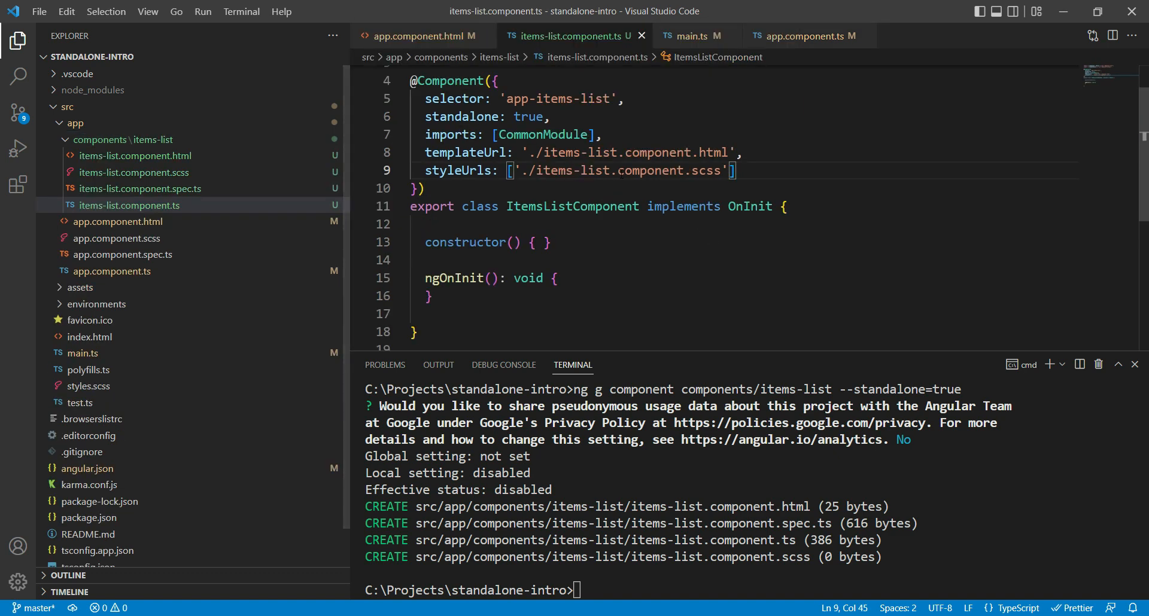
left_click(602, 134)
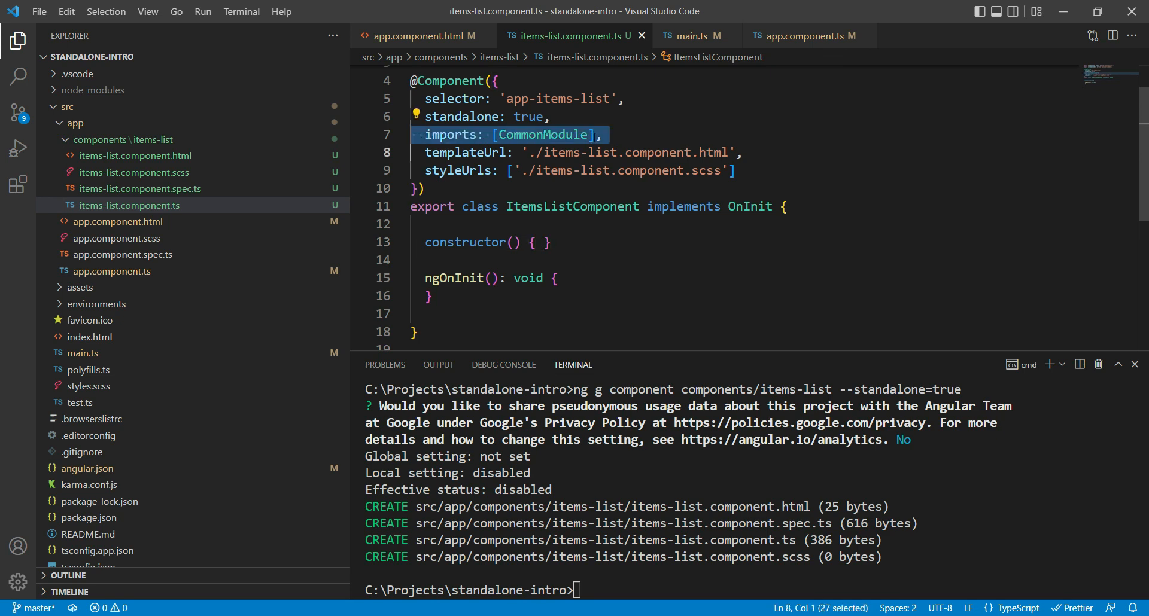
scroll("up", 3)
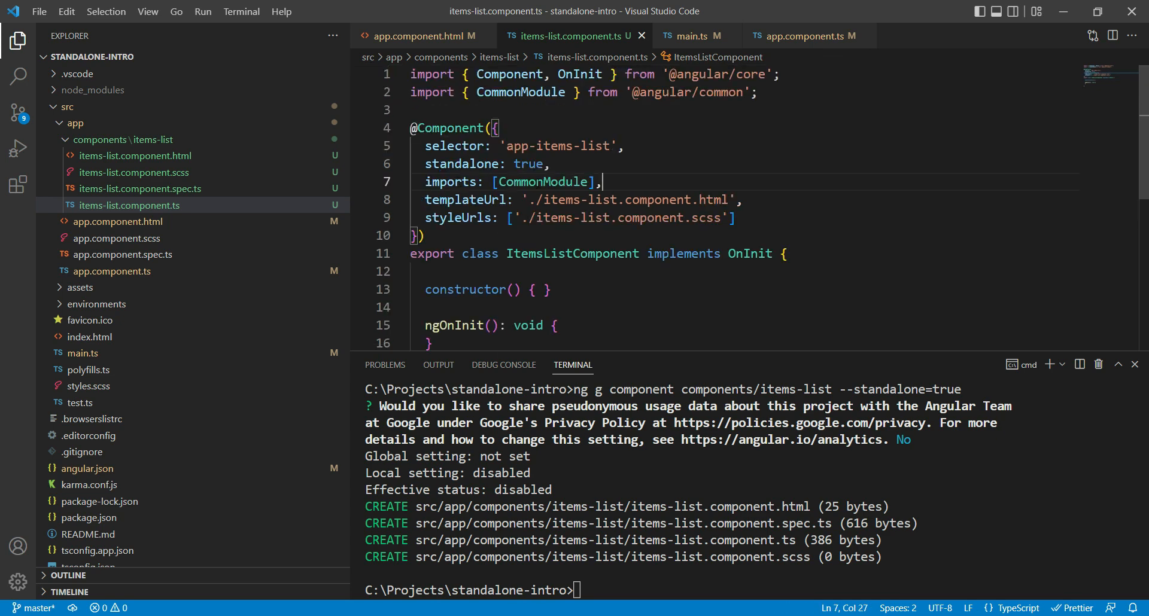
double_click(542, 182)
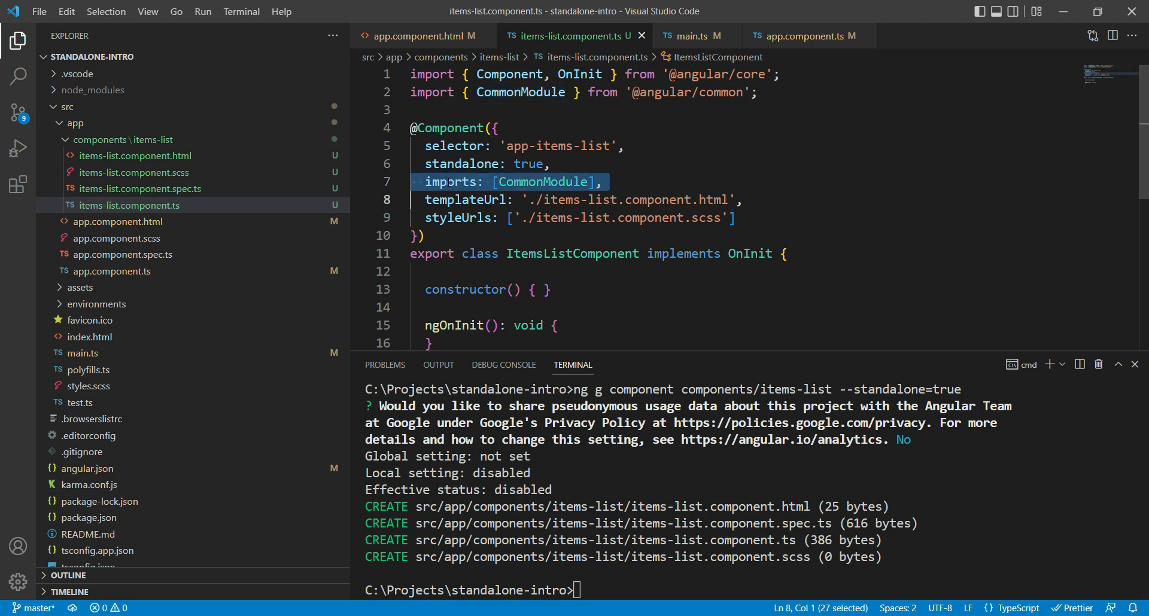
left_click(604, 182)
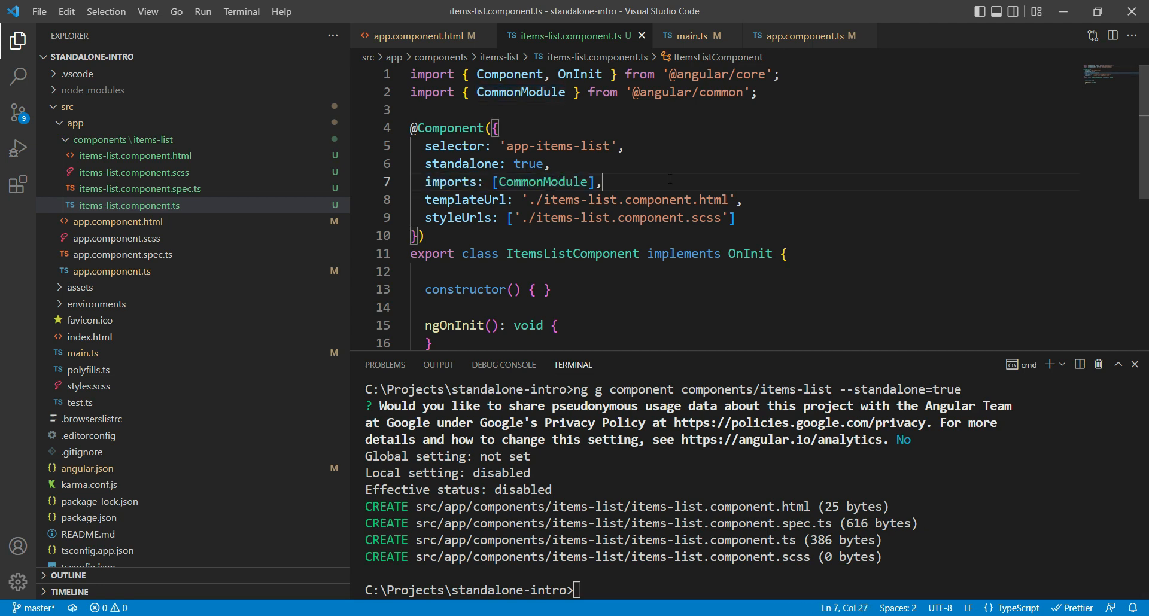
left_click(541, 289)
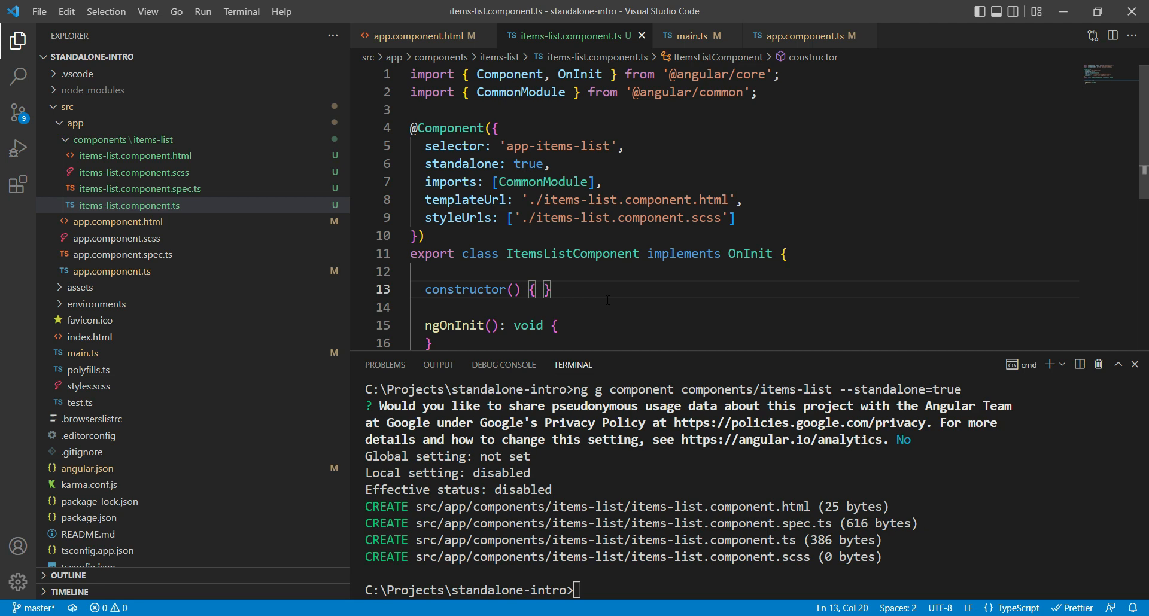
scroll("down", 3)
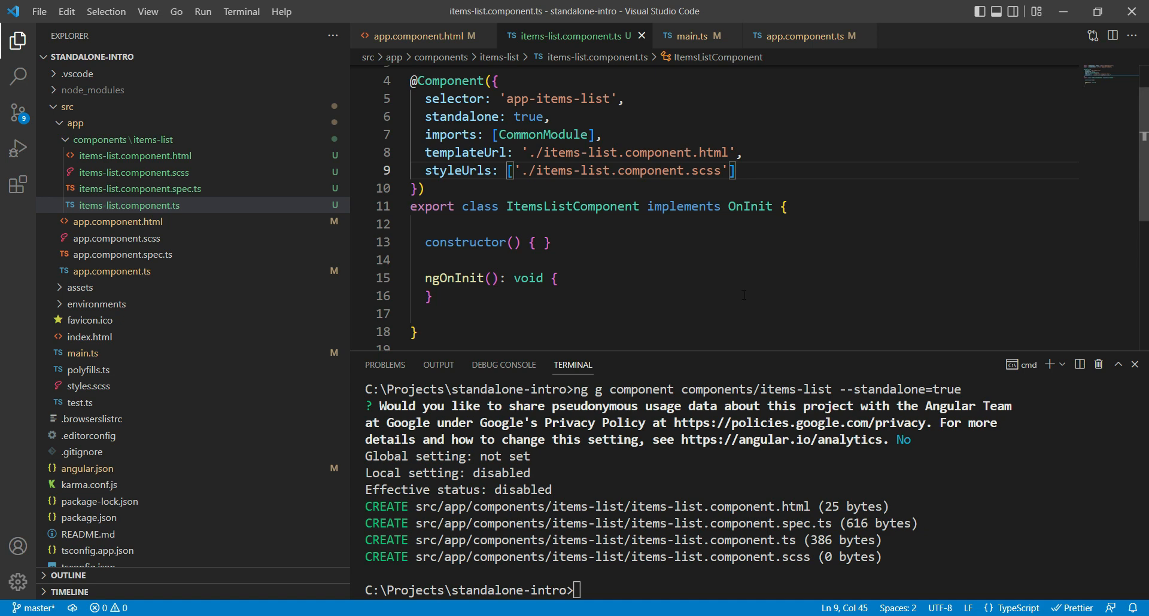
left_click(601, 135)
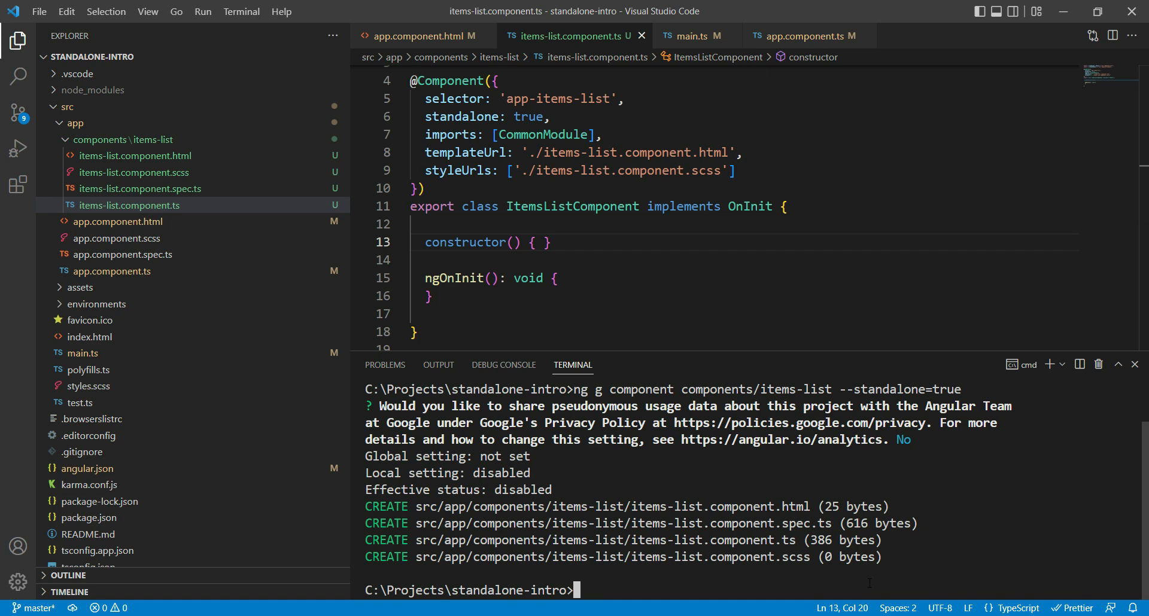
type("ng add @angular")
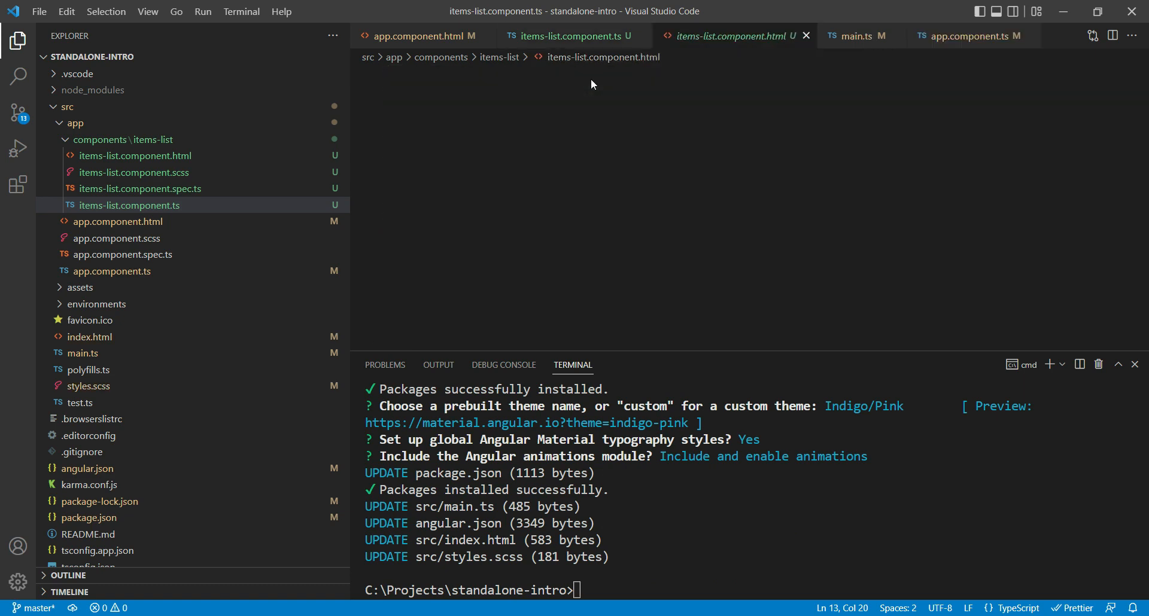
left_click(135, 155)
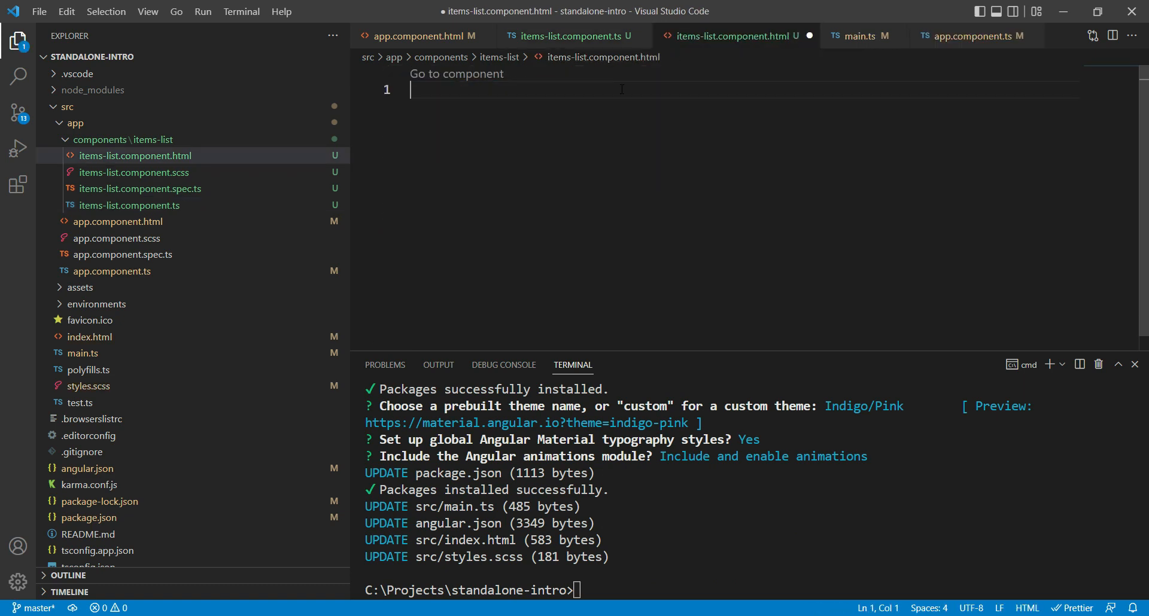
type("<ma")
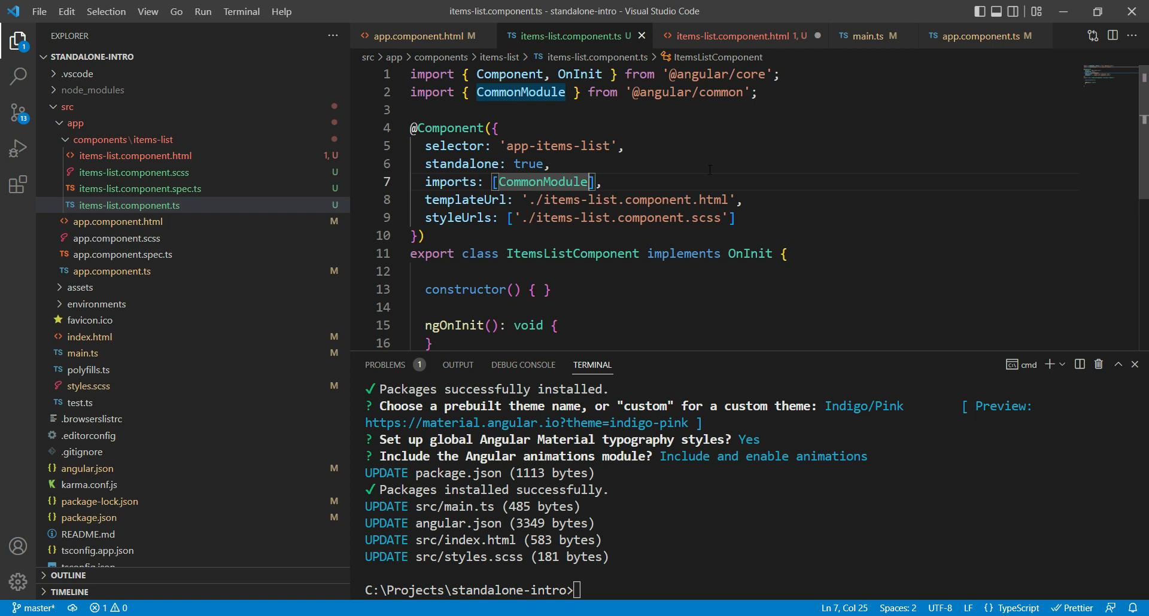
Step: Append MatListModule after CommonModule in the items-list component's imports array
type(",")
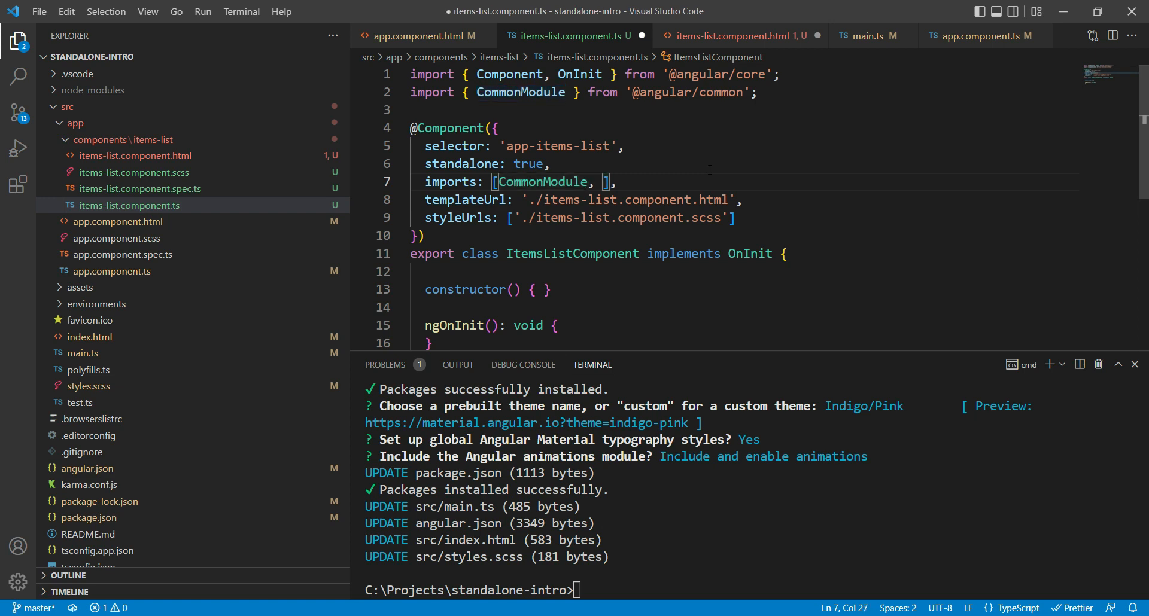
type("MatListModule")
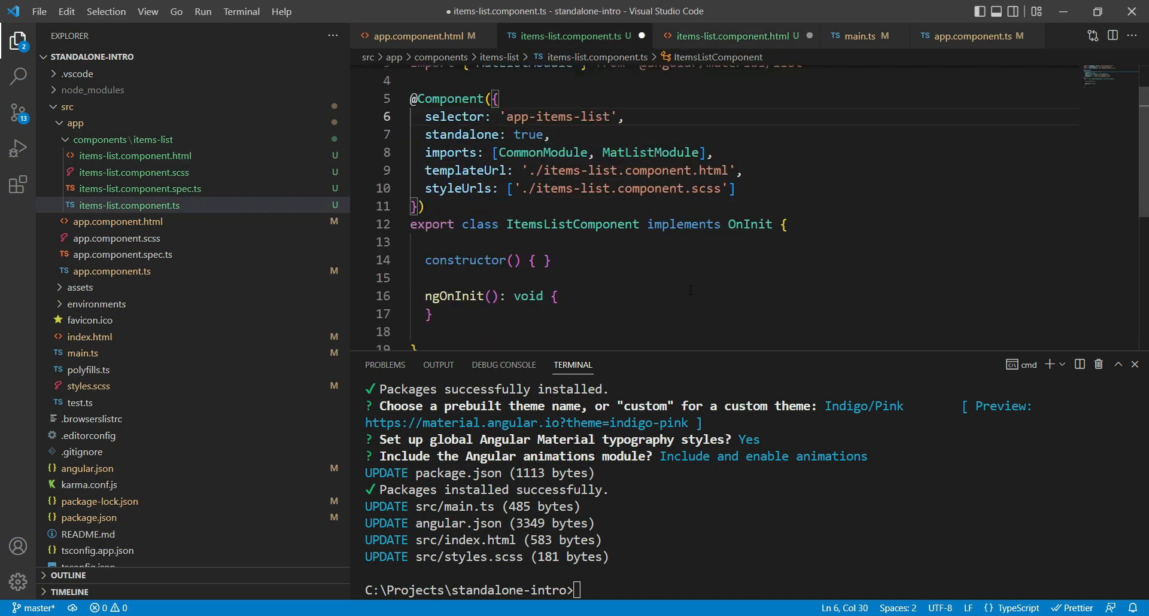
Step: Add an items array with 'Item 1' and 'Item 2' to the items-list class
type("items = [\"Item 1\", \"Item 2")
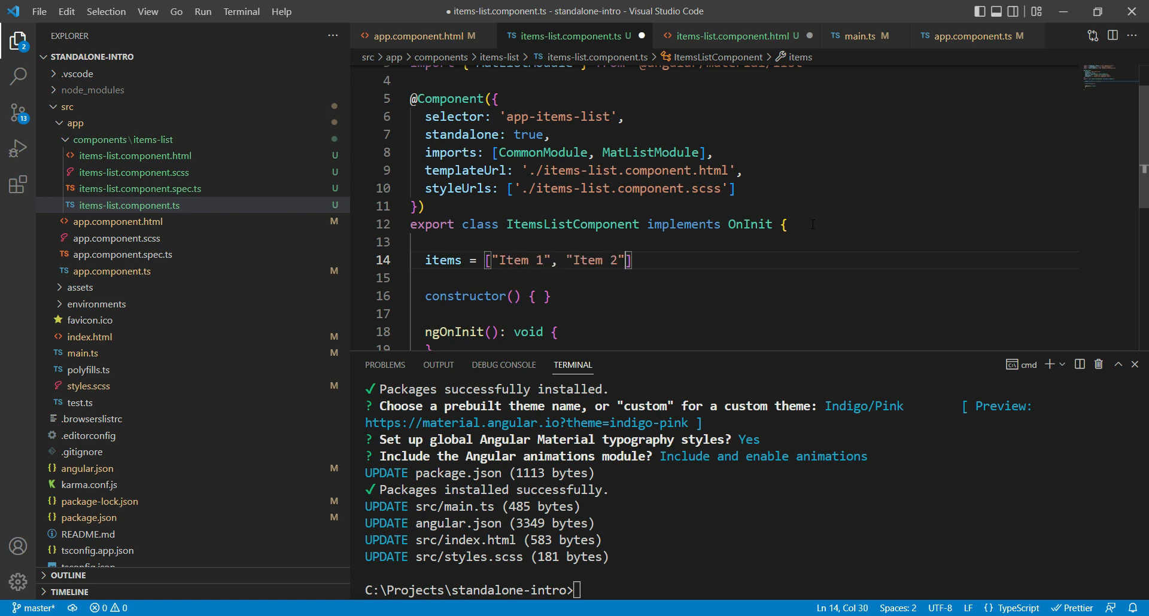
left_click(732, 36)
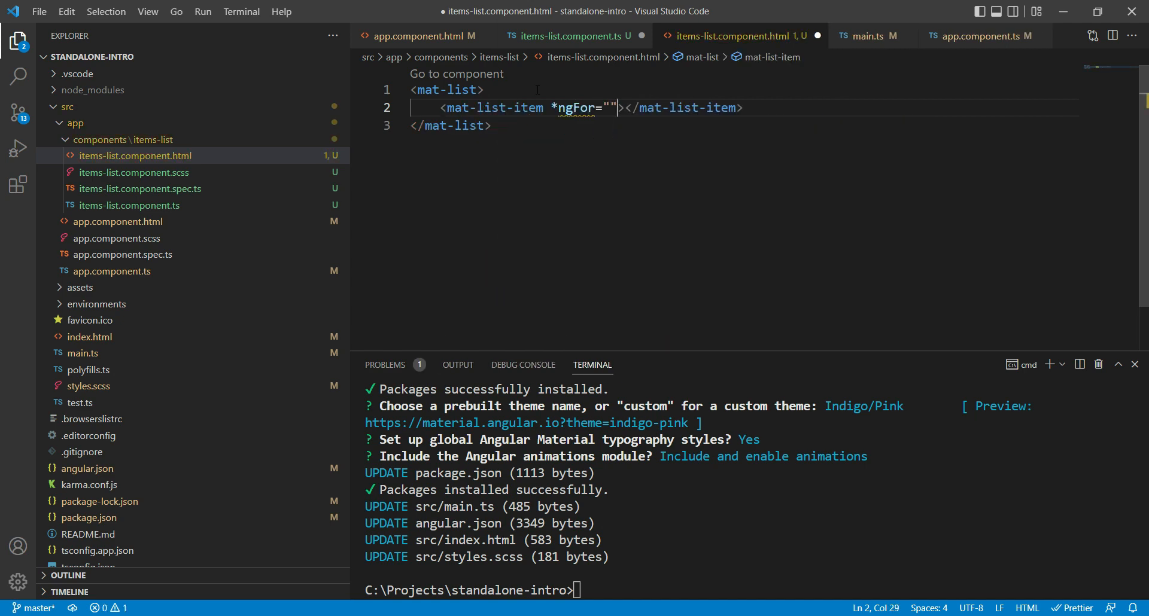
Step: Loop over items with a mat-line heading per item and a 'Description of the item' line
type("let item of items\"")
type("<p ></p>")
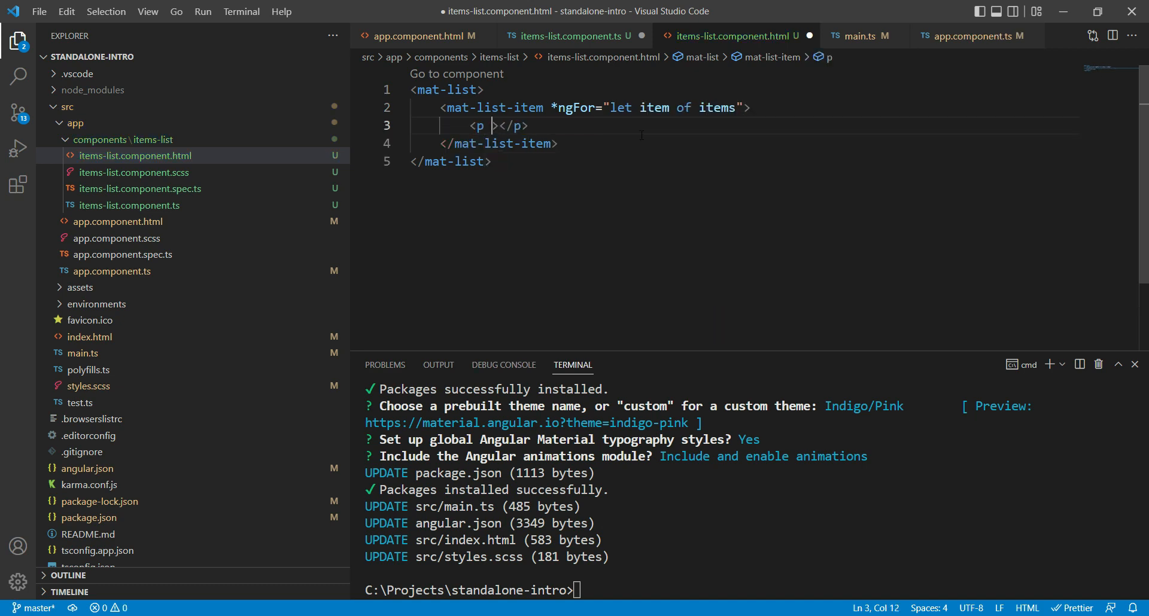
type("mat-line")
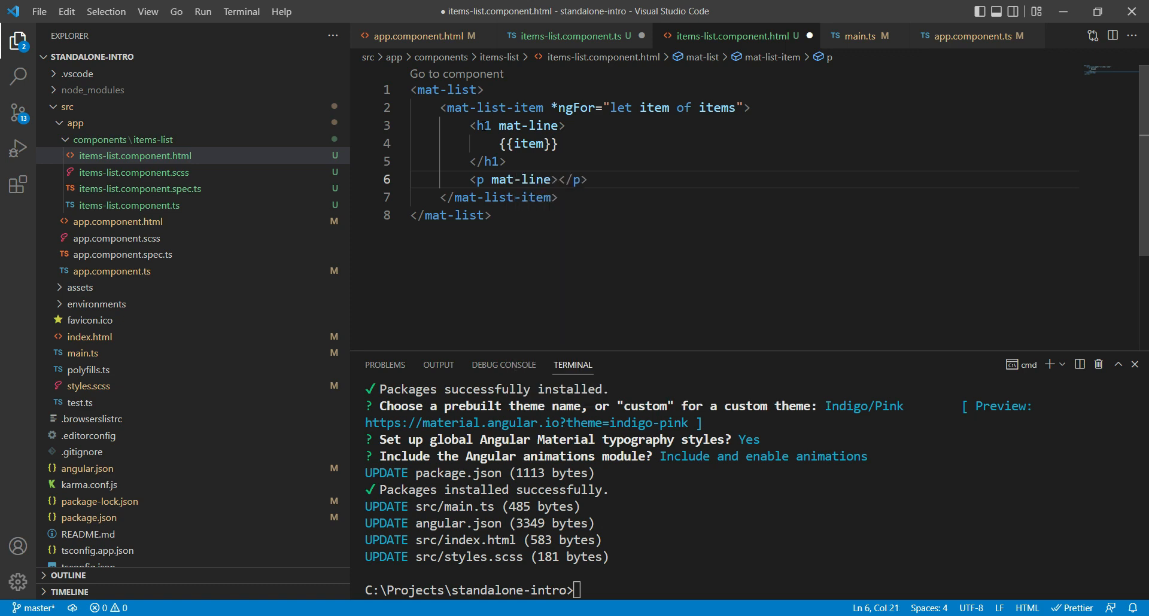
type("Description of the item")
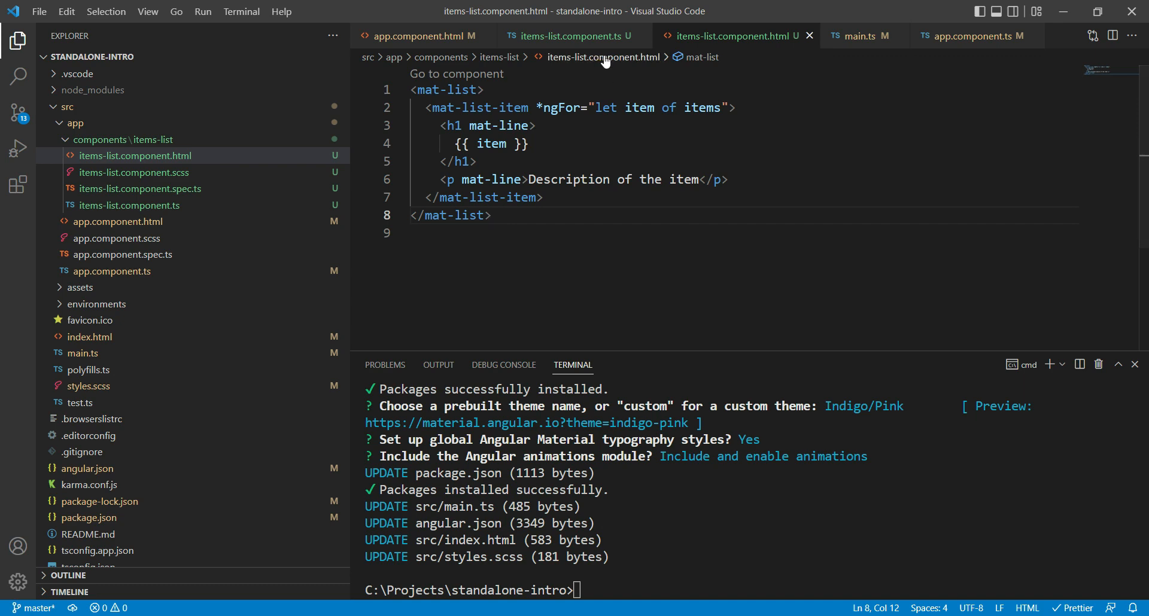
left_click(526, 144)
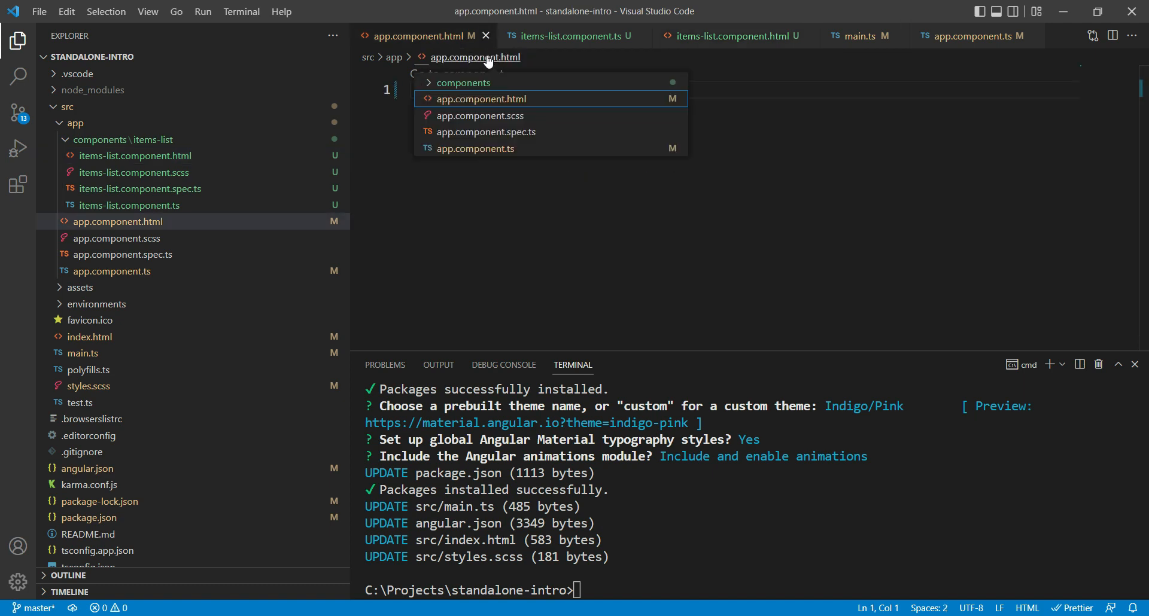
Step: Add imports: [ItemsListComponent] to the AppComponent decorator in app.component.ts
left_click(475, 149)
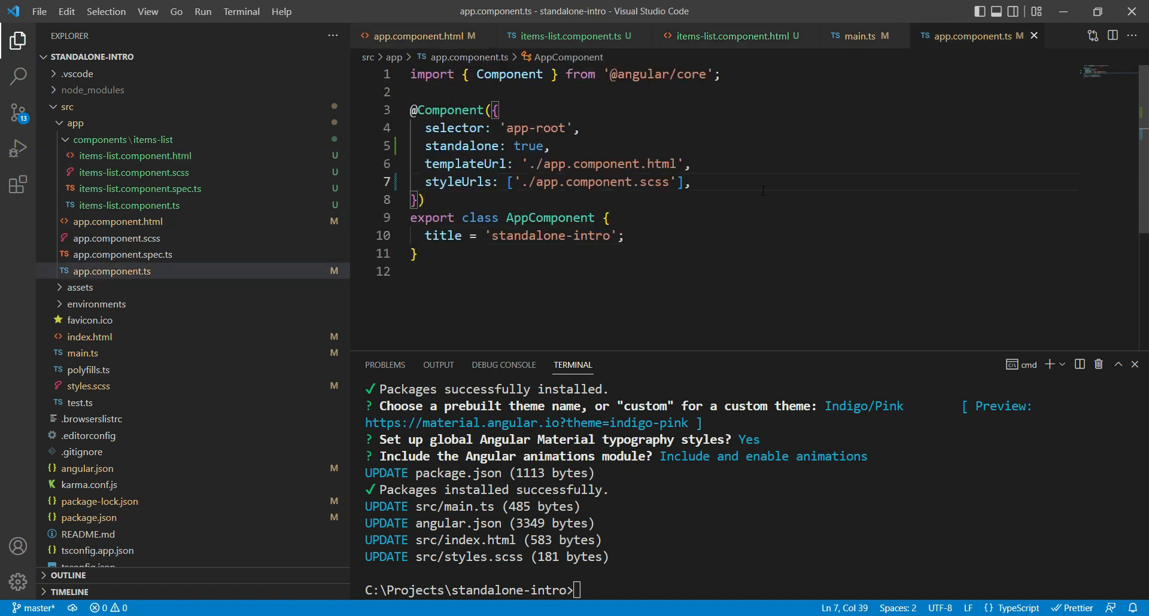
key("Enter")
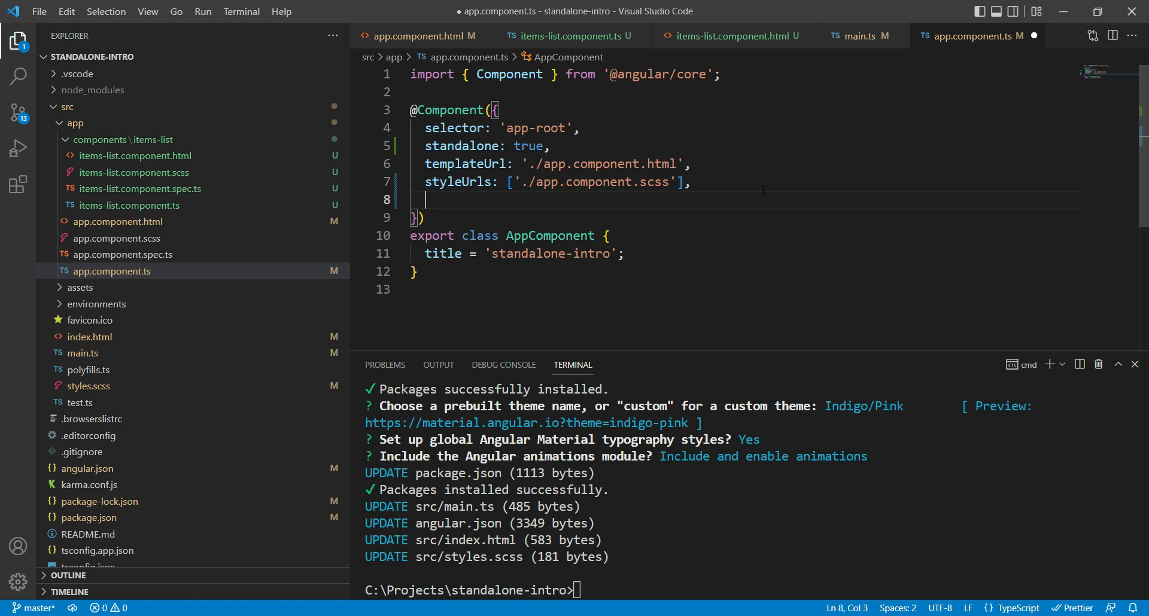
type("imports: []")
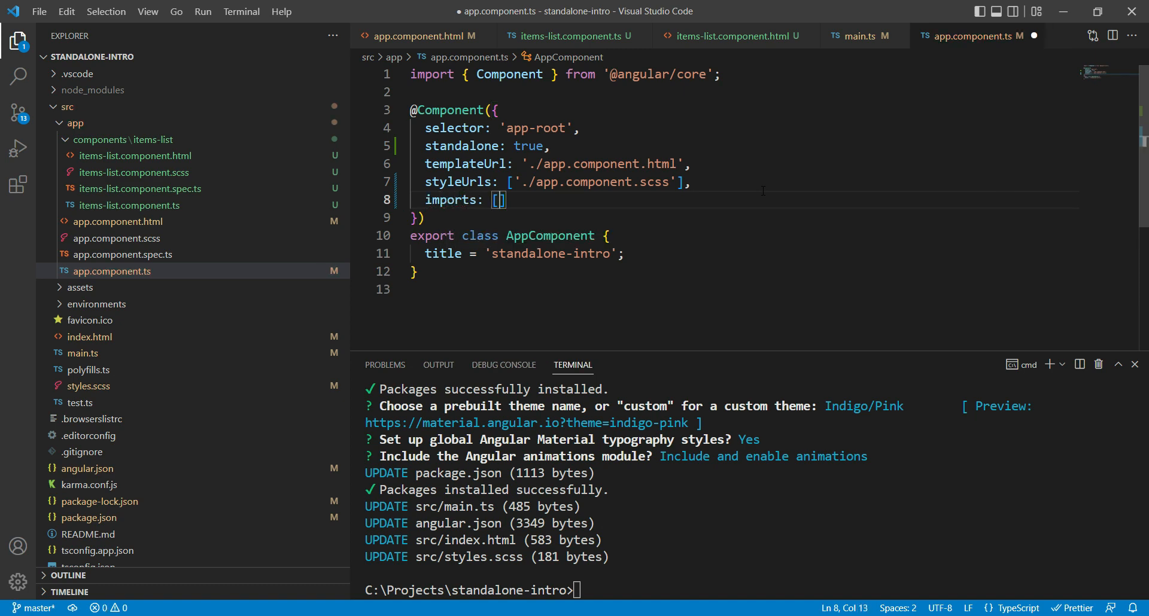
type("ItemsListComponent")
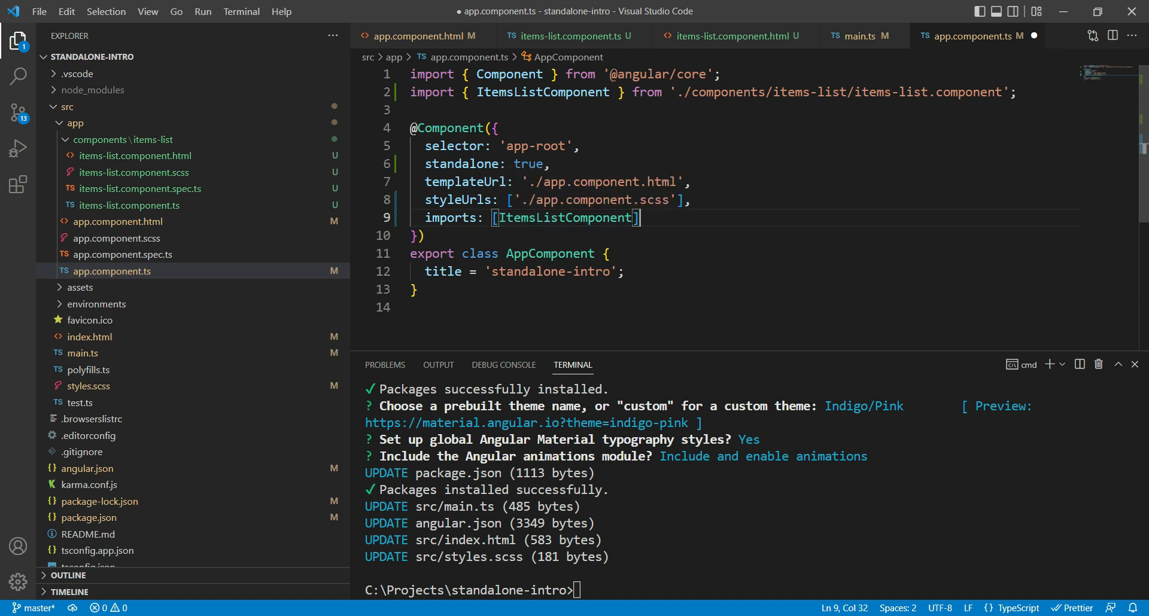
left_click(418, 35)
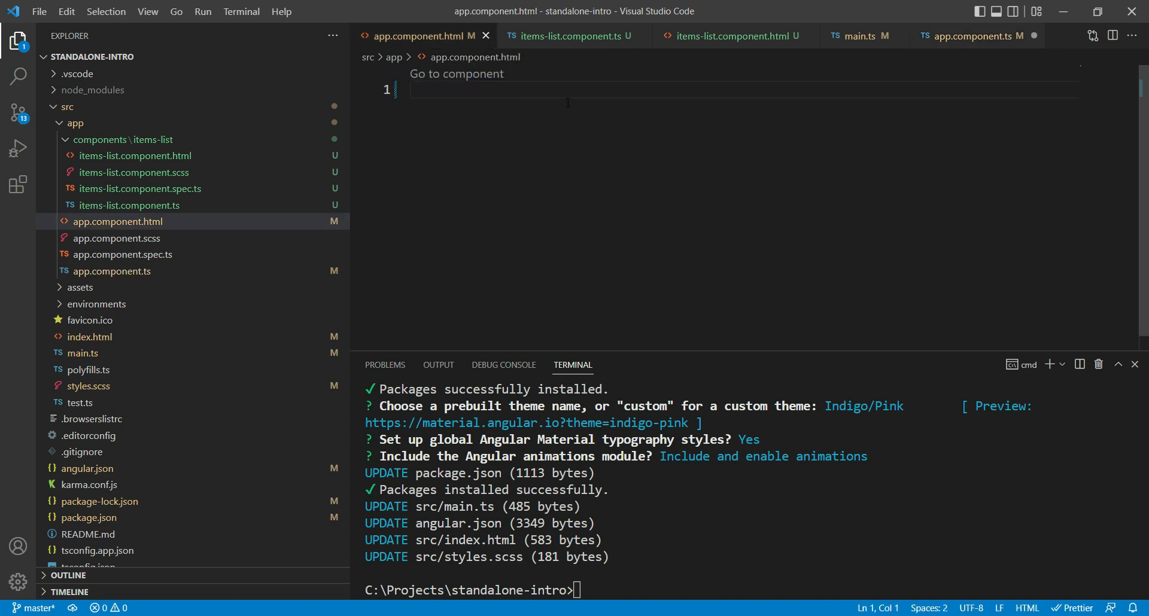
Step: Insert the <app-items-list> tag into app.component.html from the IntelliSense suggestions
type("<app")
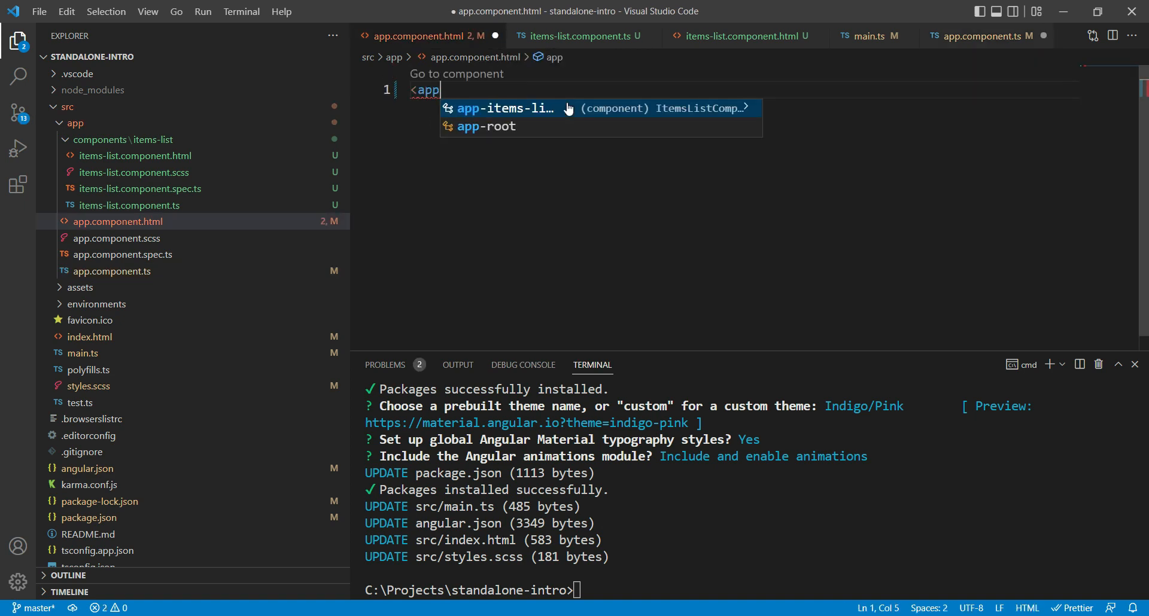
left_click(506, 107)
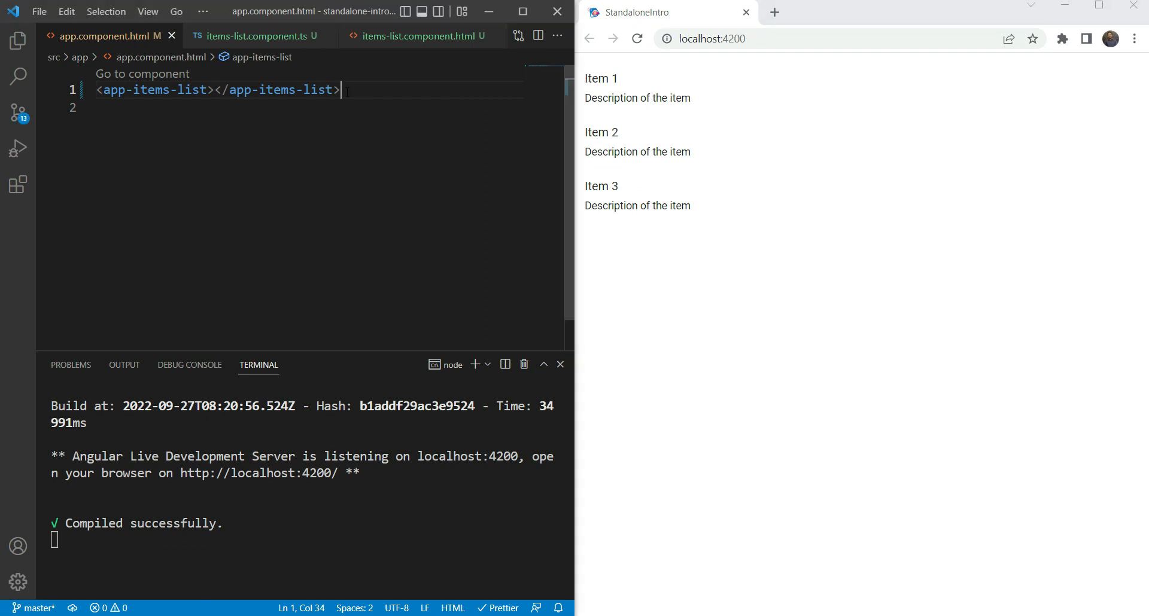
mouse_move(162, 57)
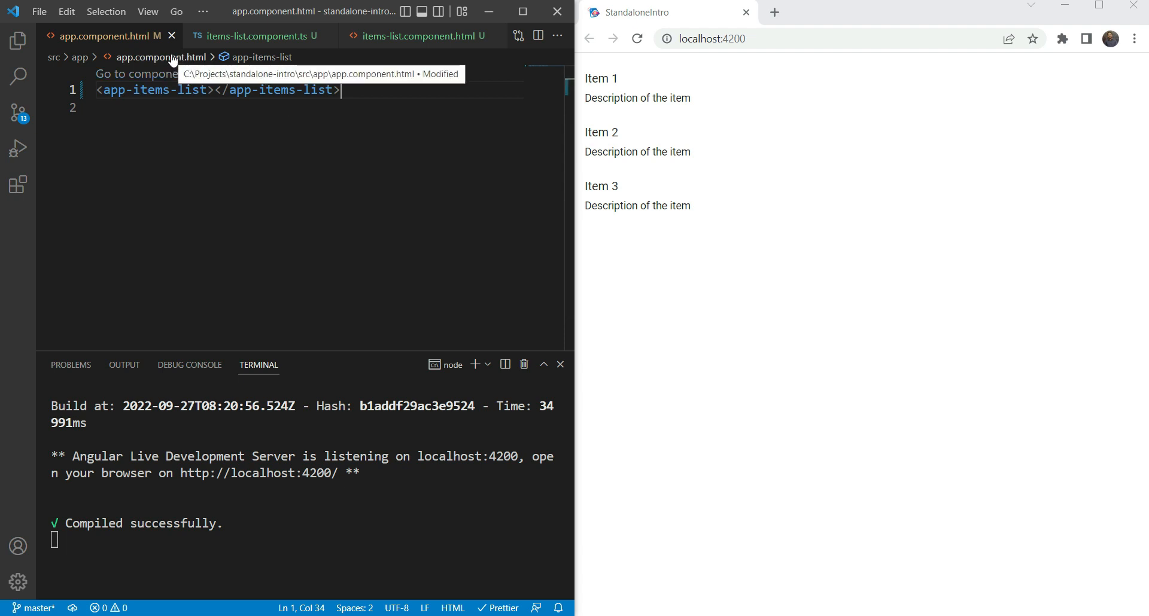
Step: Open app.component.scss and show the Explorer file tree, collapsing components/items-list
left_click(161, 57)
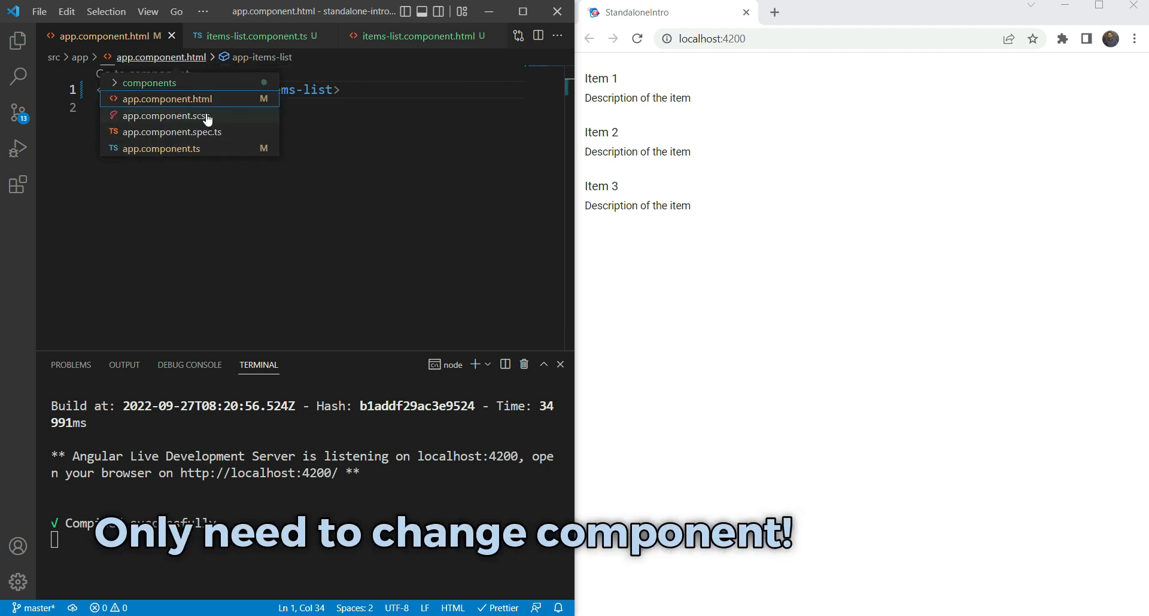
left_click(163, 116)
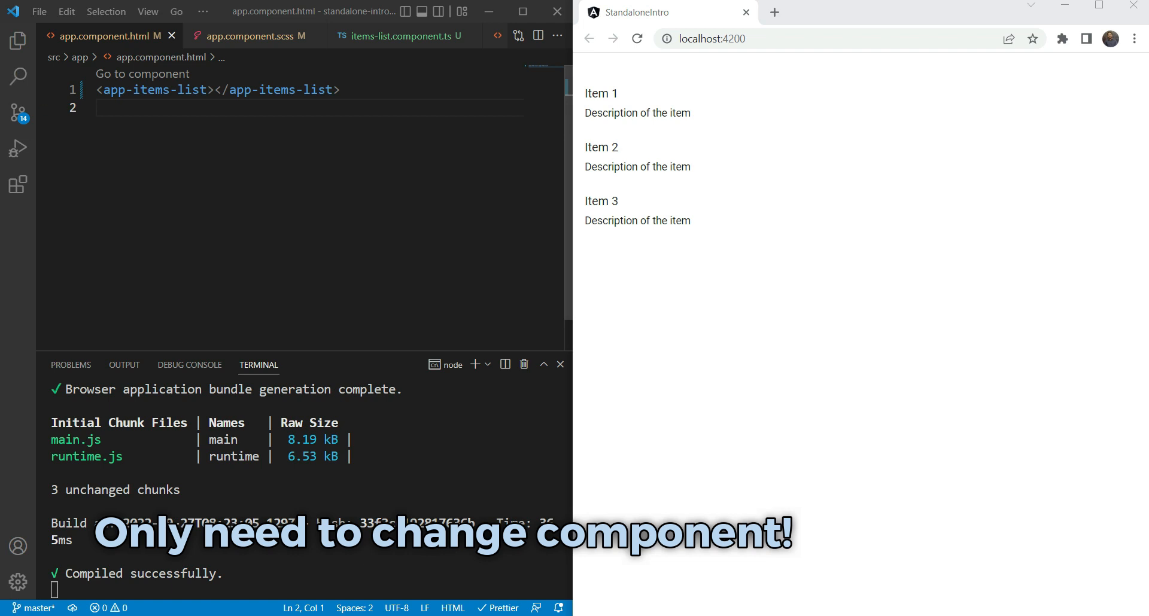
left_click(18, 41)
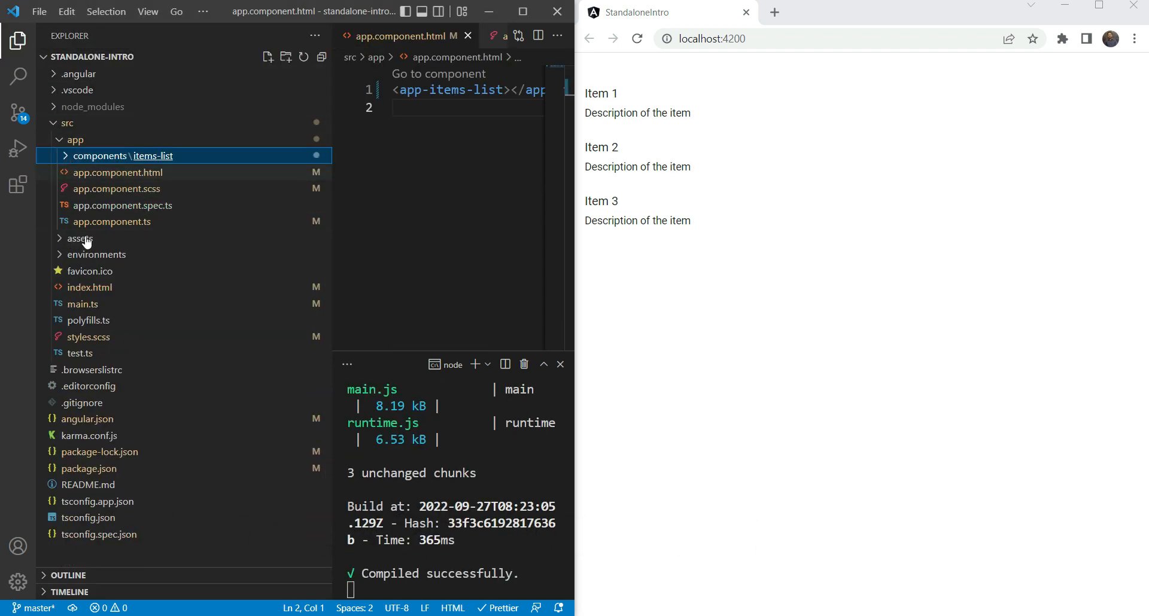
mouse_move(117, 176)
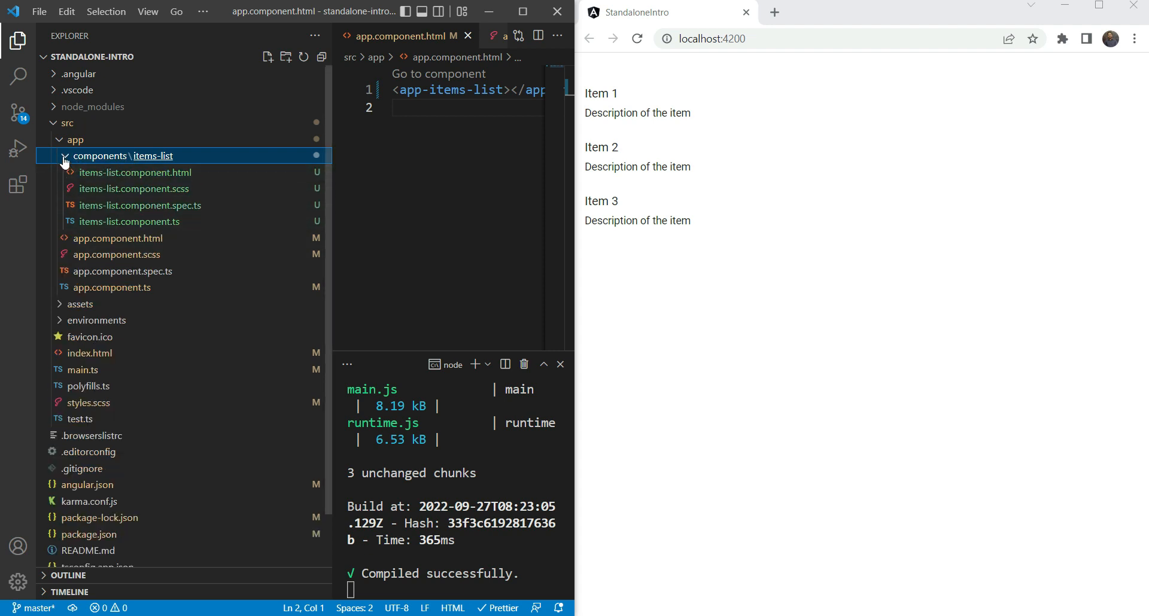
left_click(63, 156)
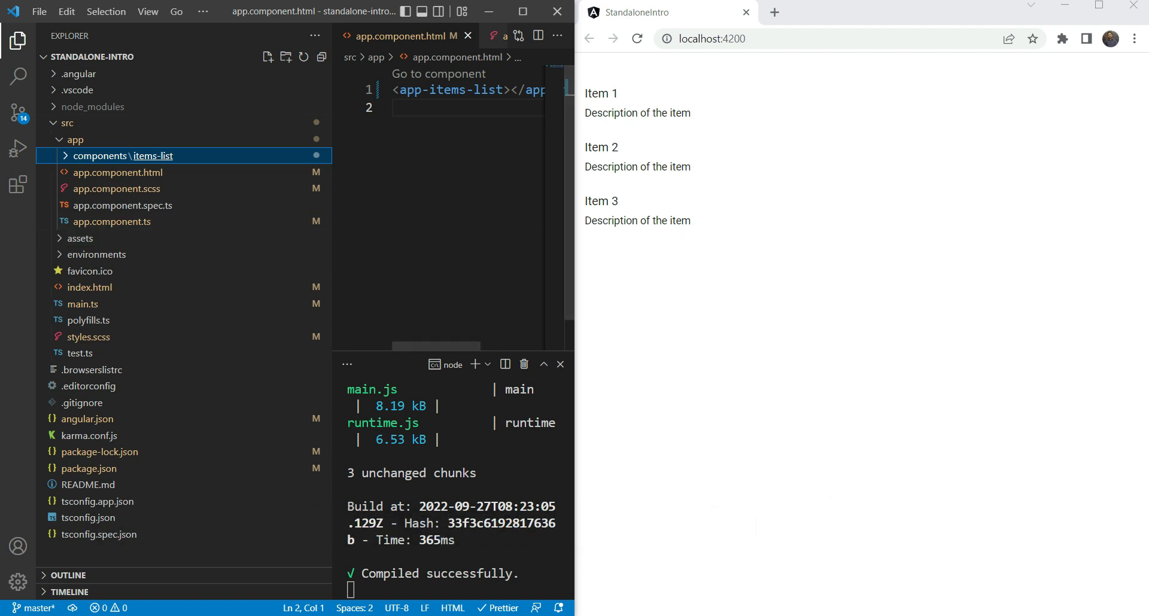
key("Ctrl+p")
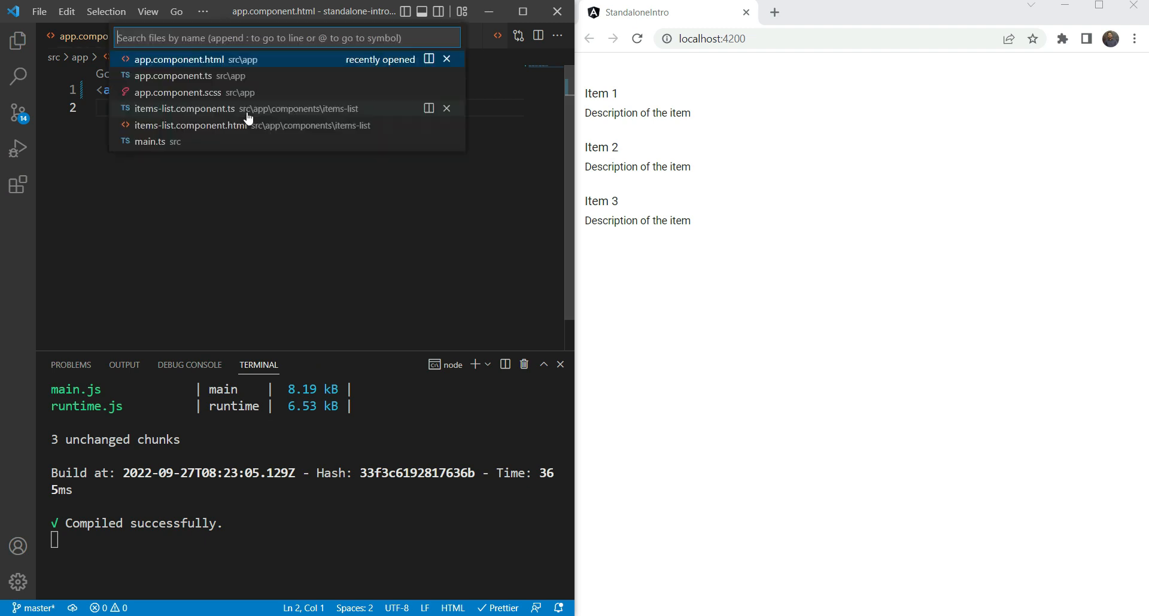
Step: Open items-list.component.html and begin a mat-raised-button after the description paragraph
type("items-list")
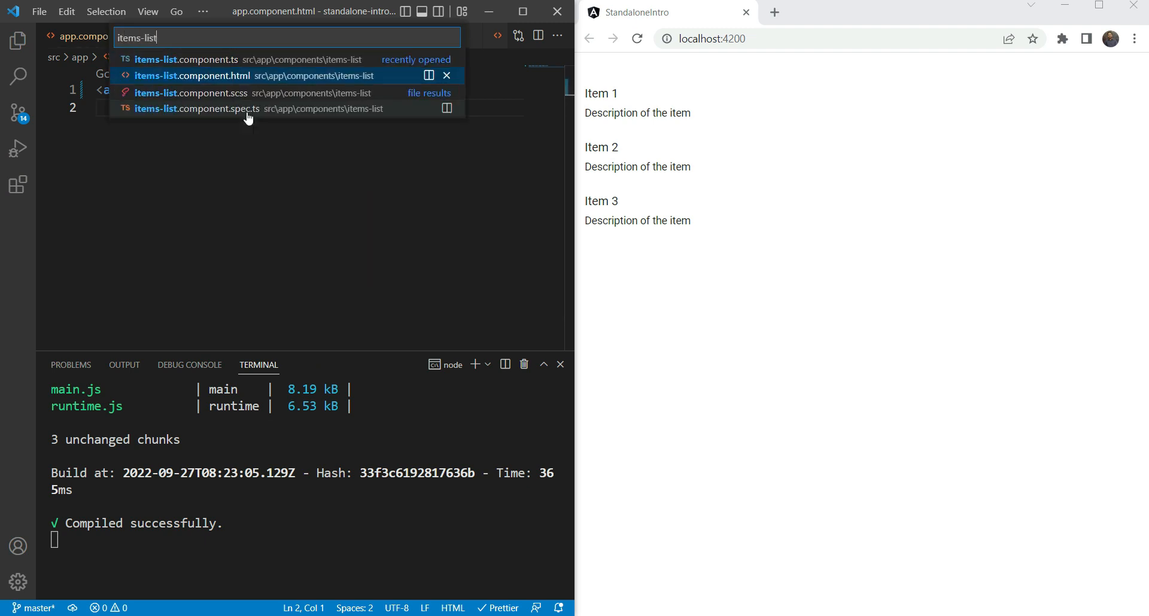
left_click(190, 75)
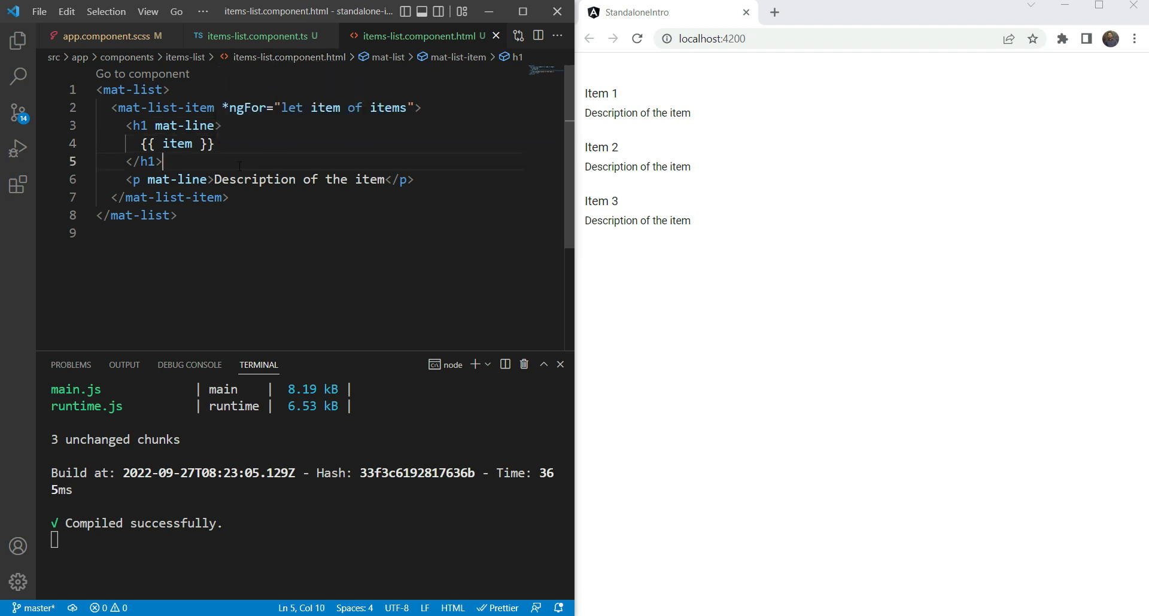
left_click(416, 179)
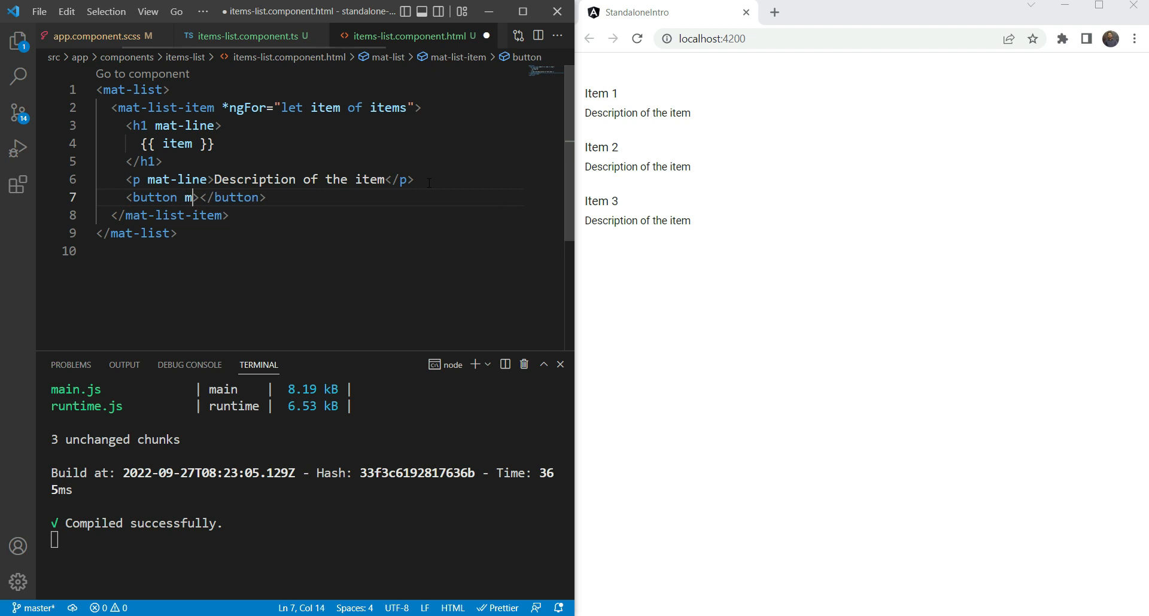
type("at-raise")
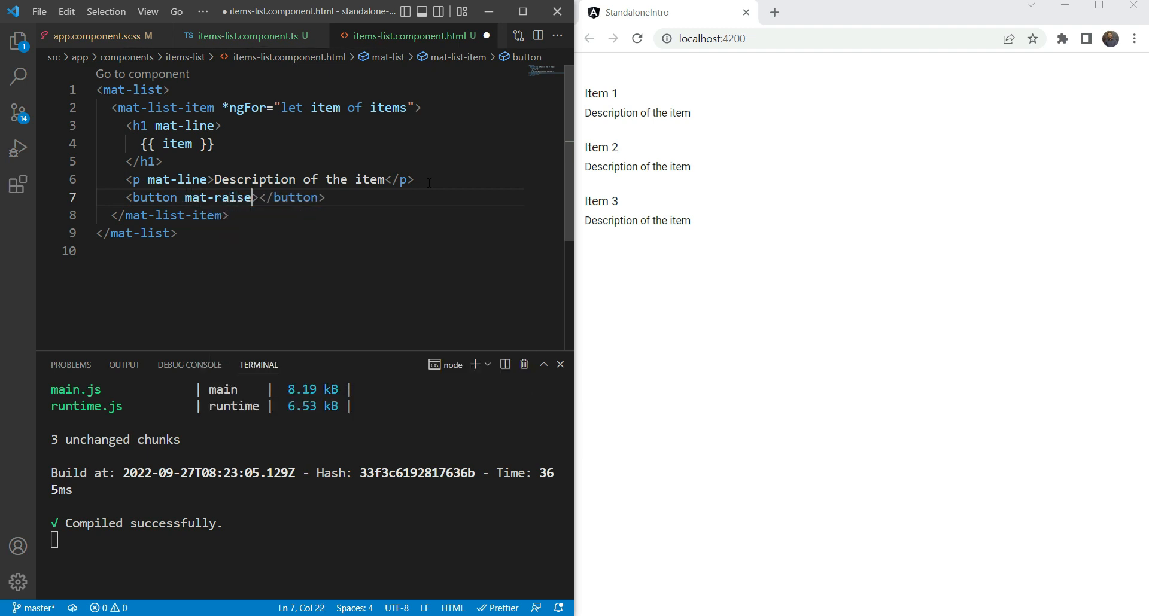
left_click(252, 35)
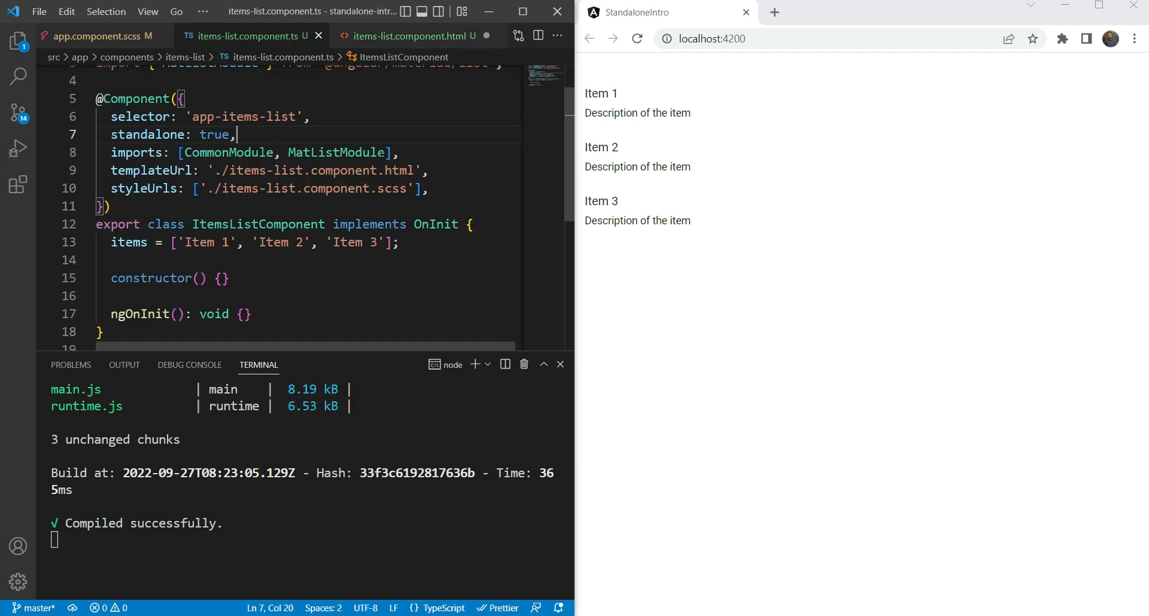
type("MatButton")
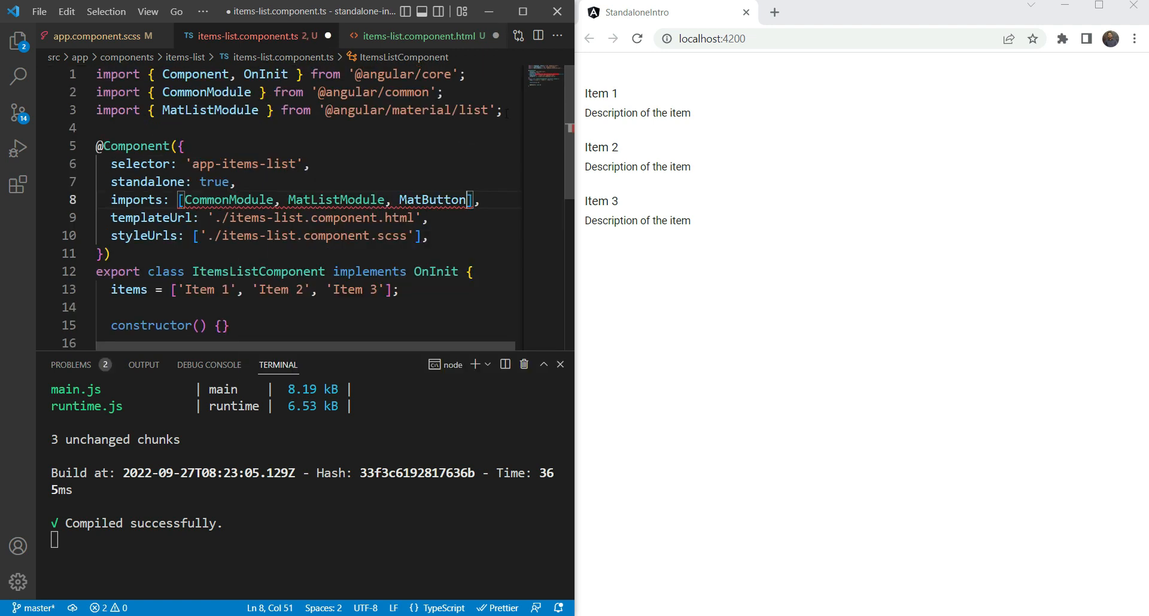
type("import {} from '@angular/material/button")
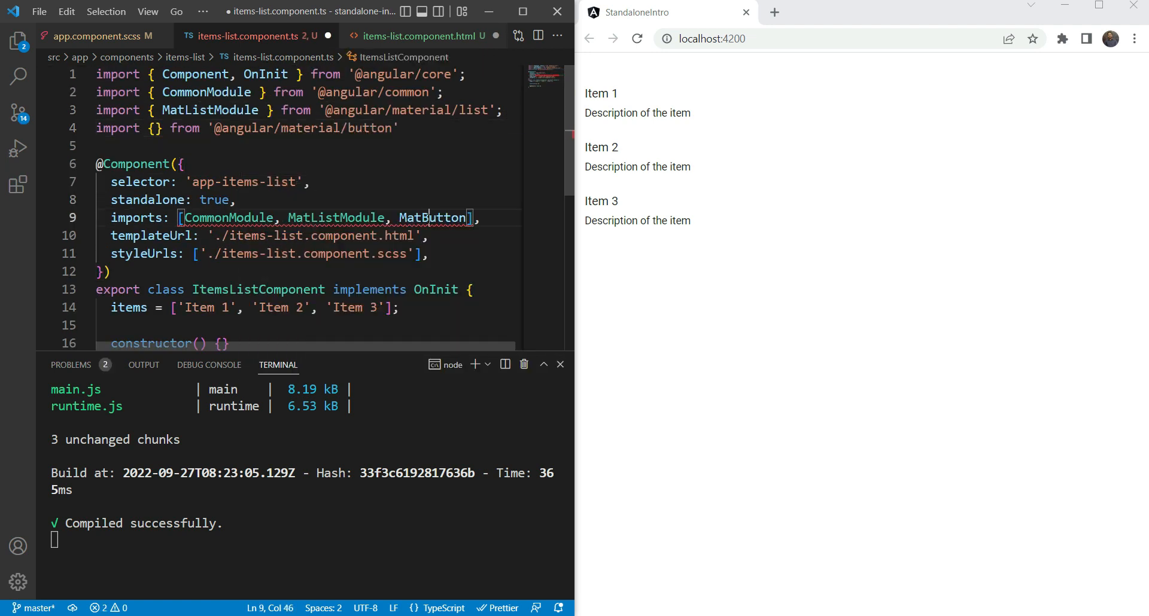
left_click(411, 35)
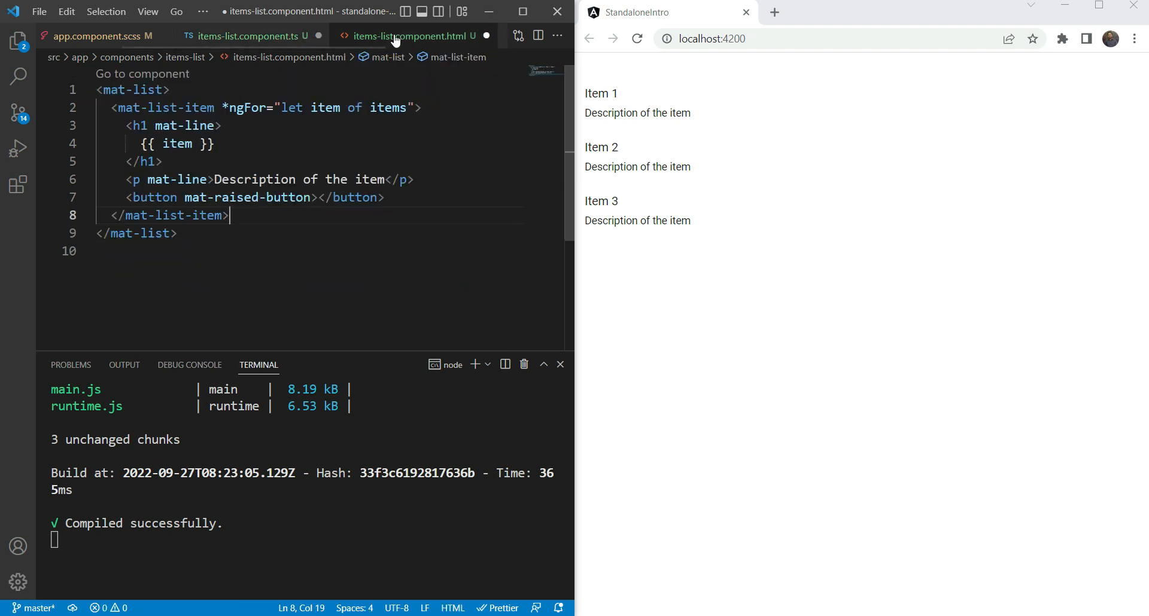
left_click(317, 197)
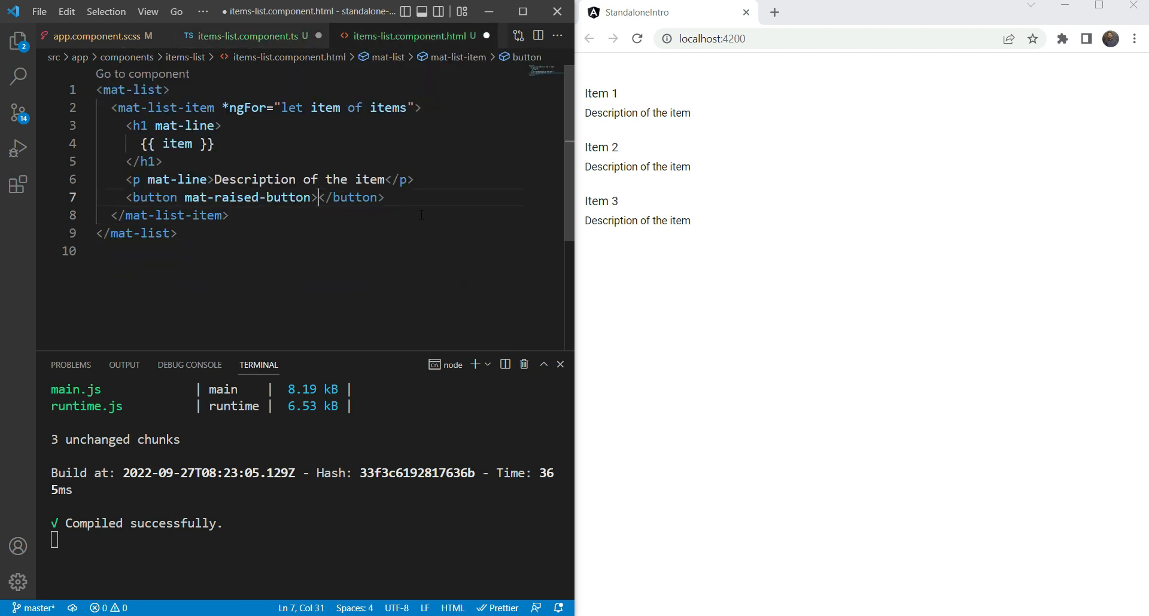
Step: Label the button 'Click item' and switch to items-list.component.ts
type("Click item")
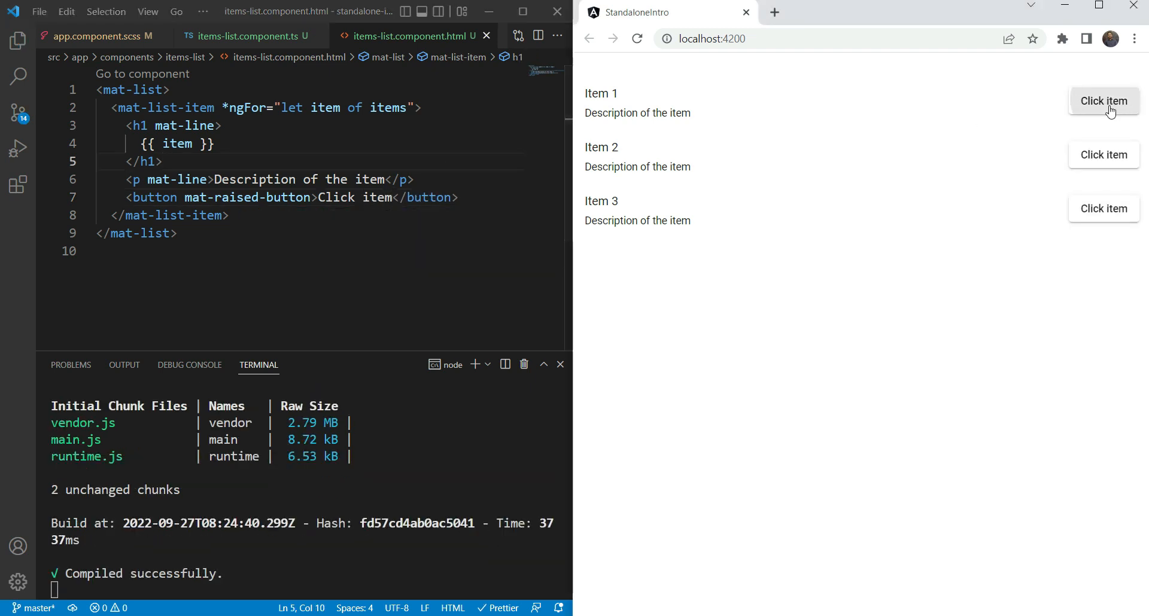
left_click(290, 58)
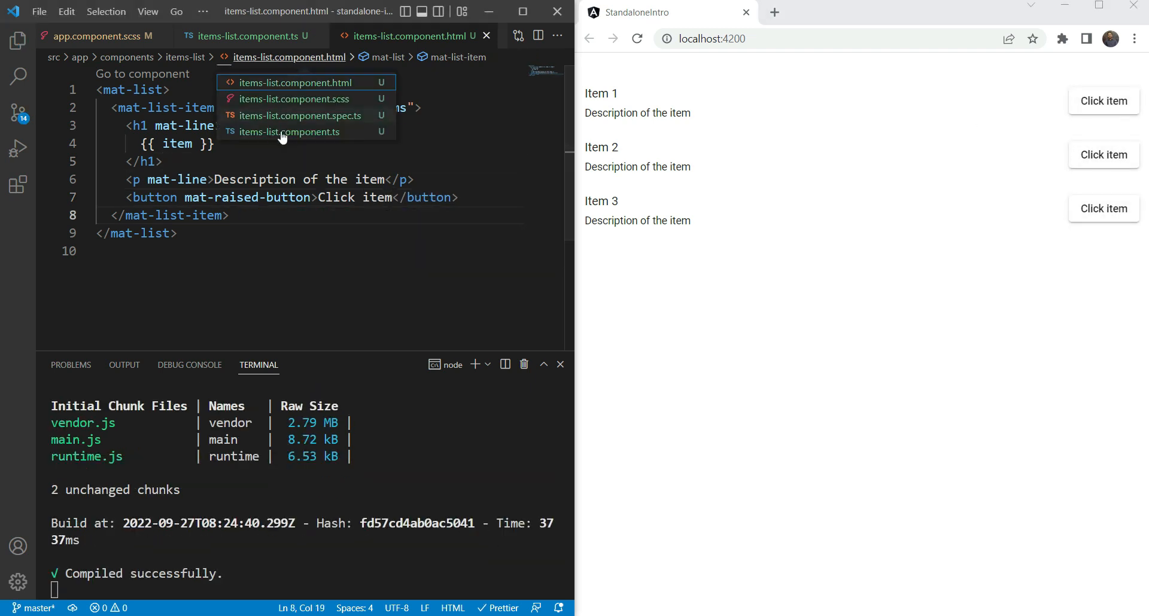
left_click(291, 132)
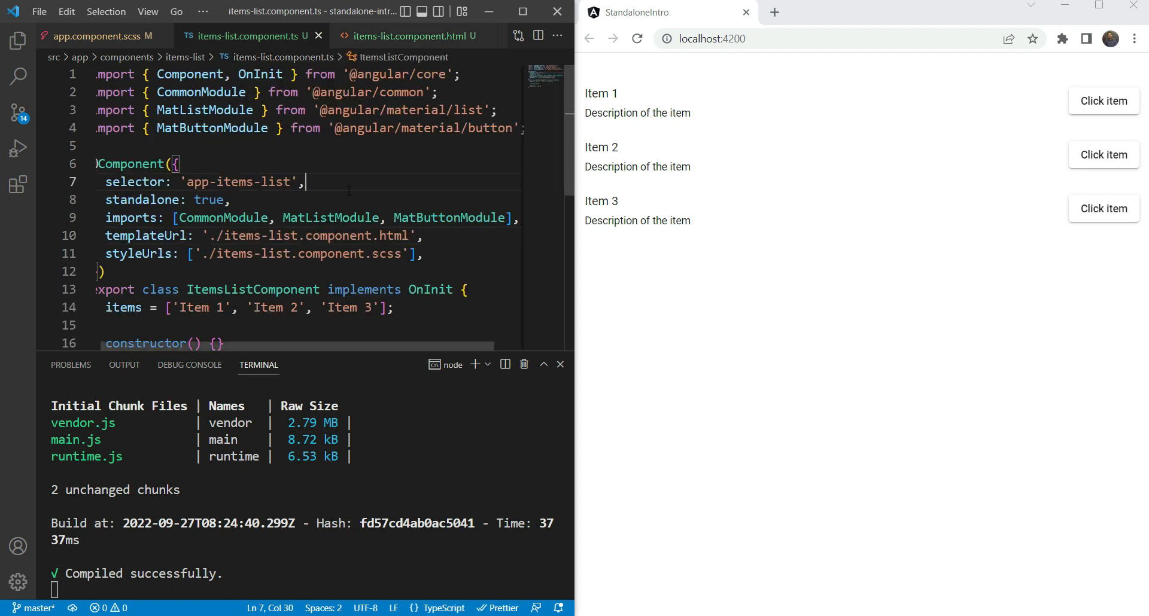
Step: Review the component's standalone flag, templateUrl and items array
scroll("down", 3)
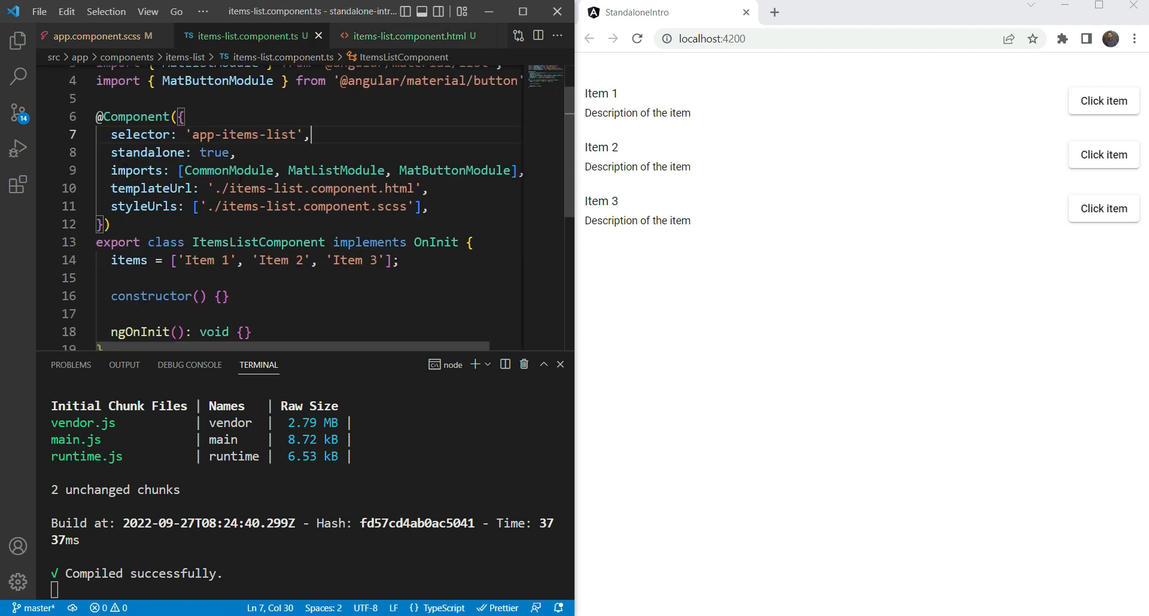
left_click(235, 152)
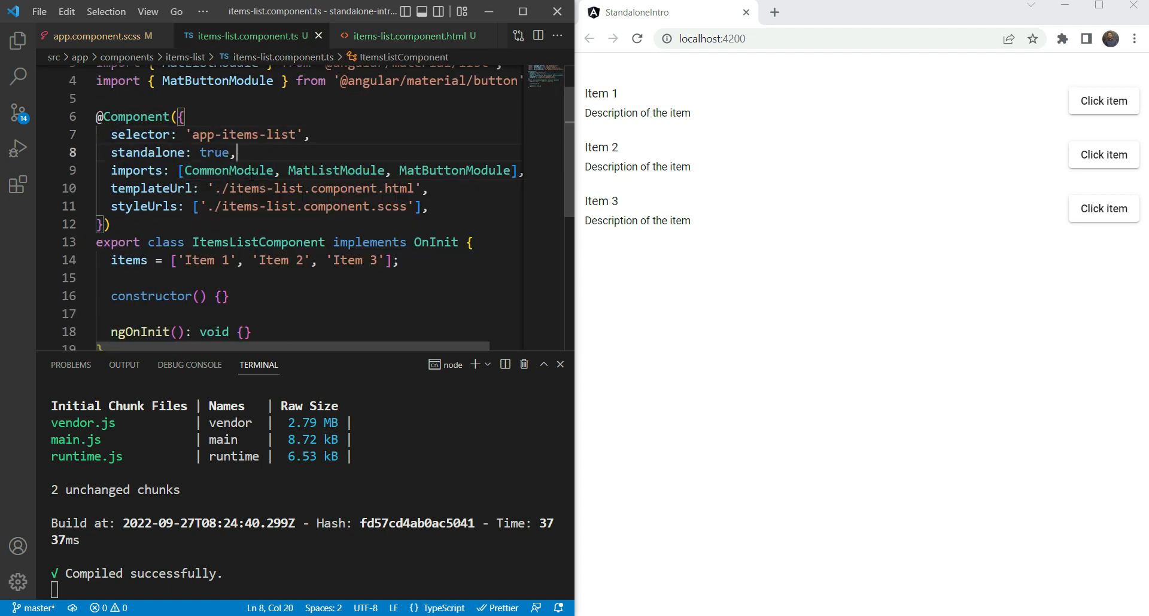
left_click(429, 206)
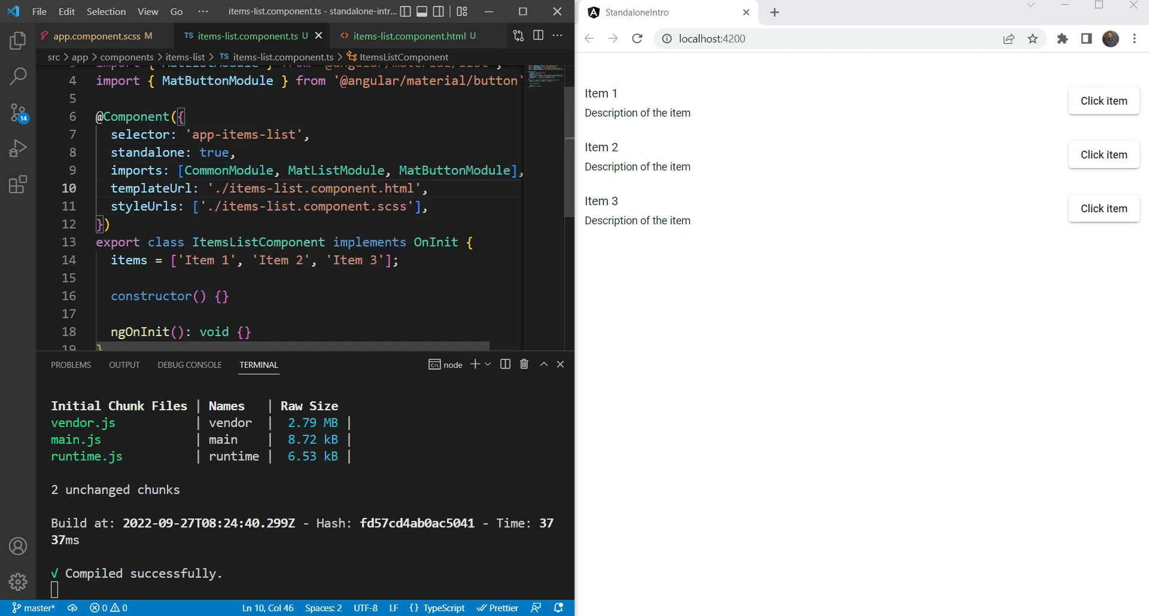
left_click(432, 260)
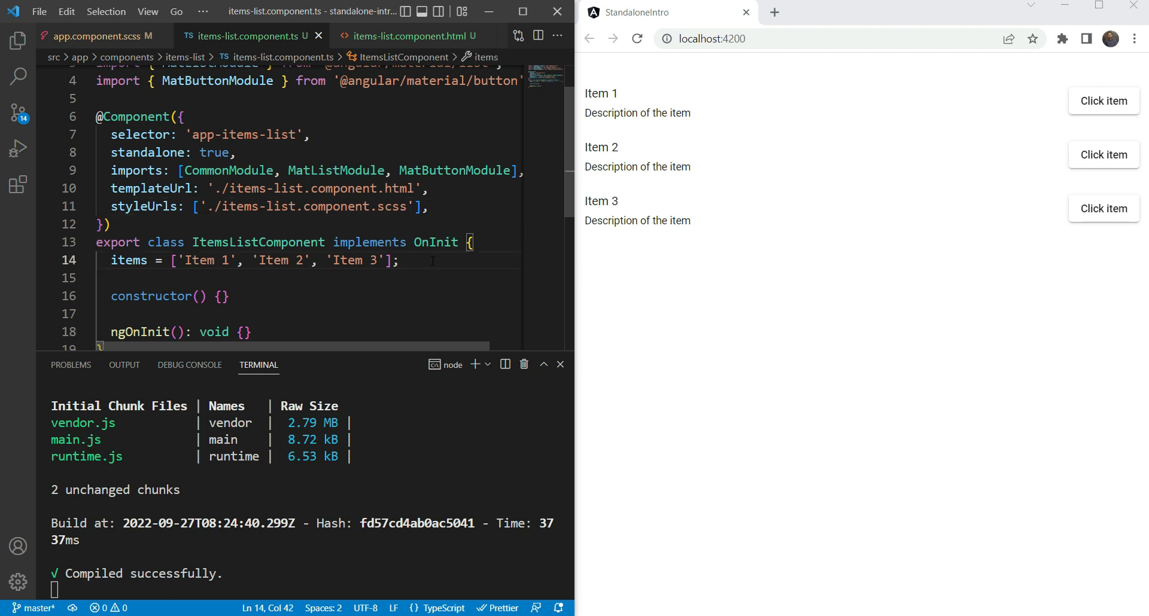